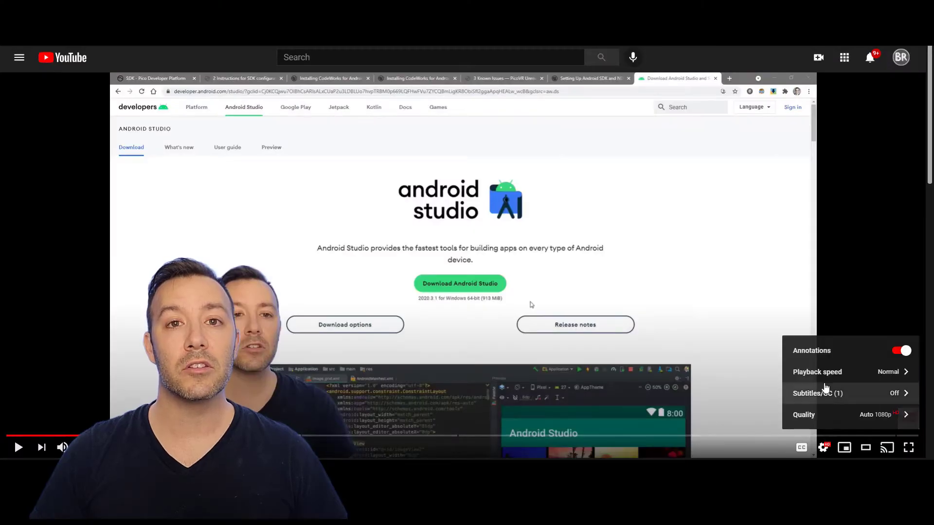
Move past the Android Studio download walkthrough to the Unreal Project Browser.
left_click(818, 372)
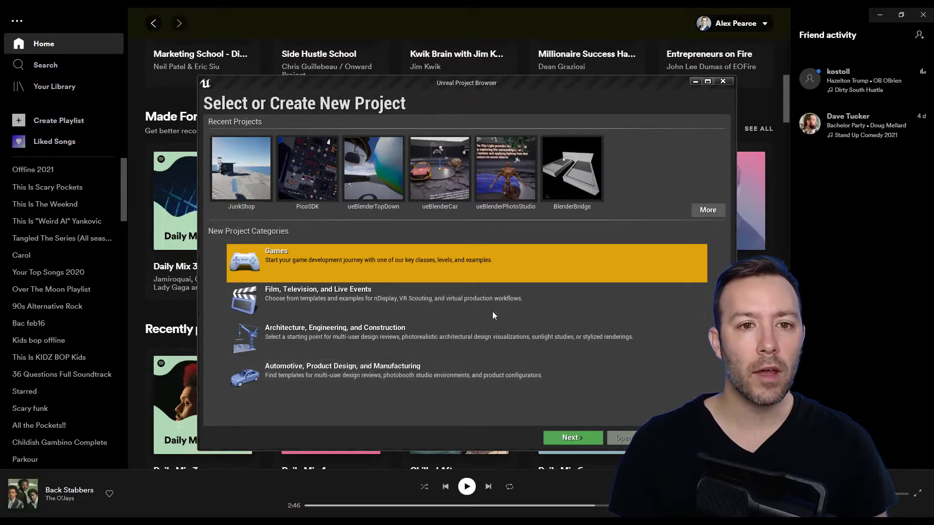
mouse_move(314, 258)
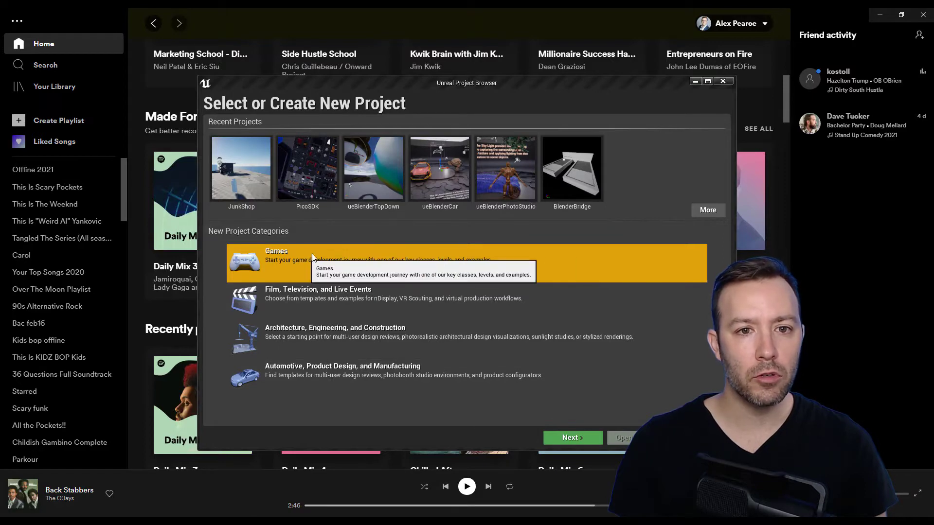
Create a Games > Virtual Reality project: Blueprint, Mobile/Tablet, Scalable, no starter content, named PicoVRTemplate.
left_click(571, 437)
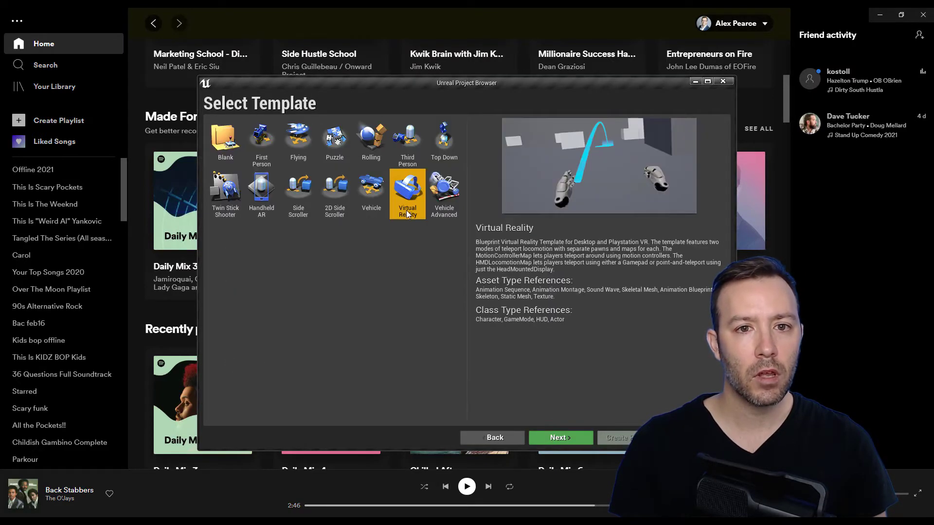
left_click(558, 437)
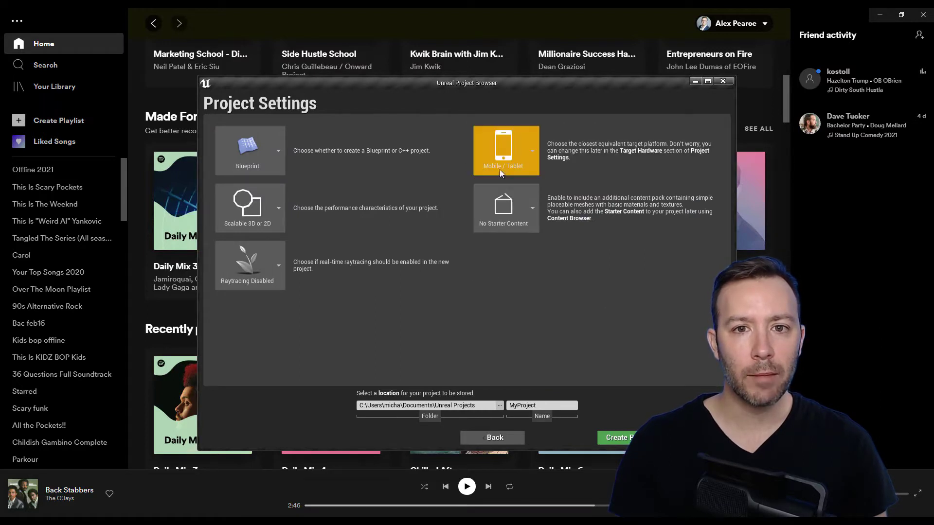
mouse_move(249, 265)
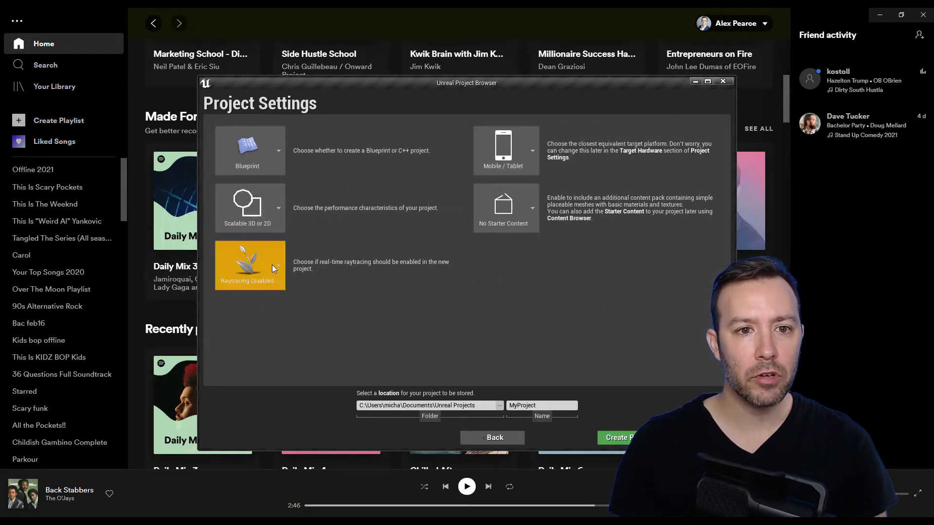
left_click(617, 437)
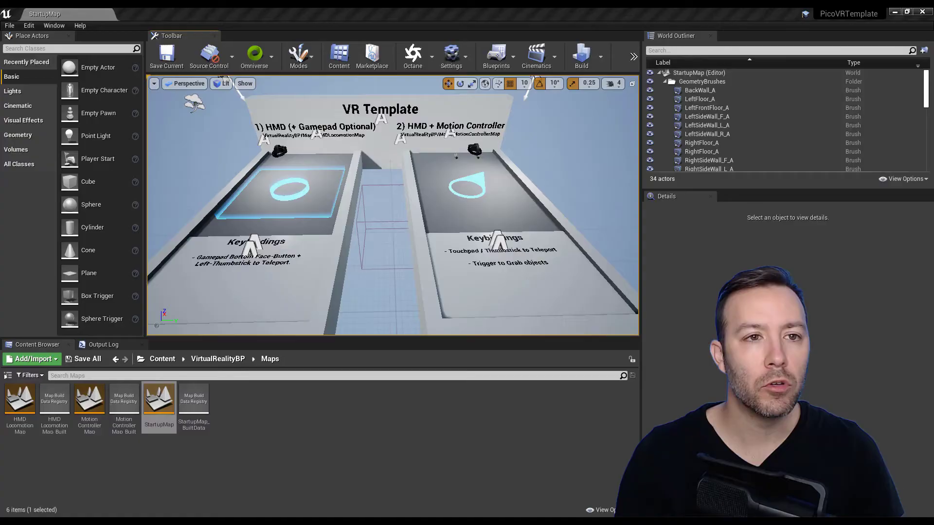
In Project Settings search 'maps', review the Editor Startup Map choices and the template's Maps folder.
left_click(29, 25)
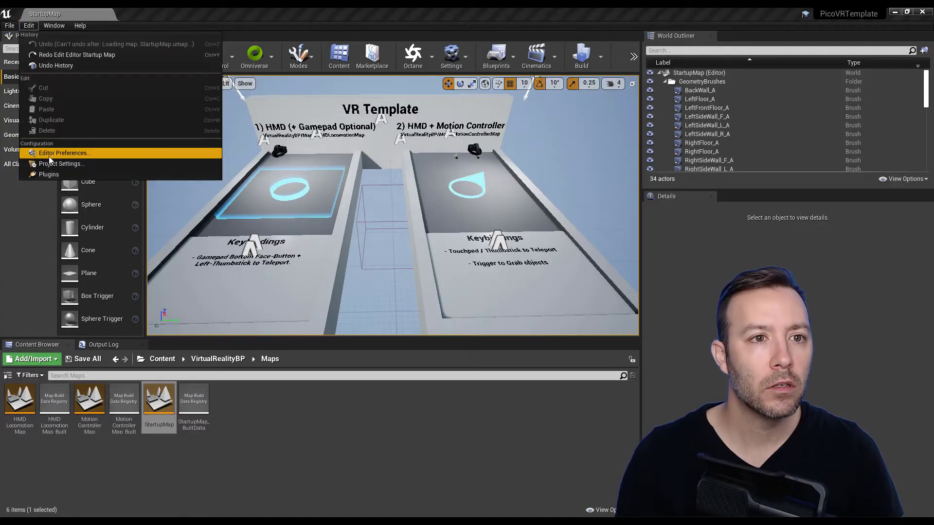
left_click(61, 163)
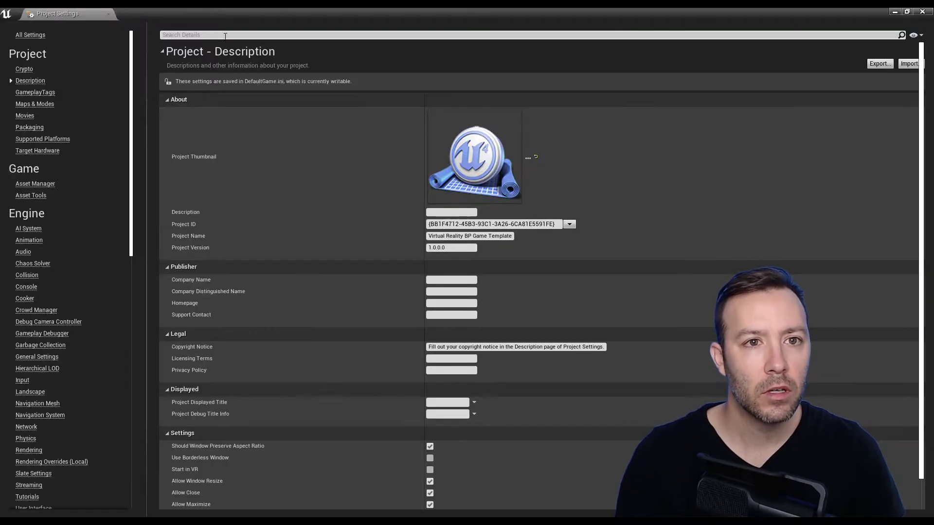
type("maps")
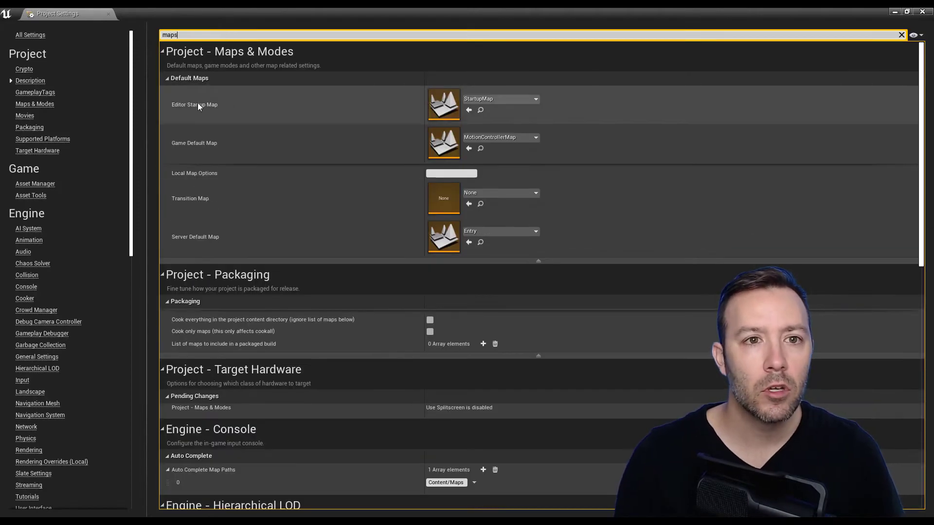
left_click(535, 99)
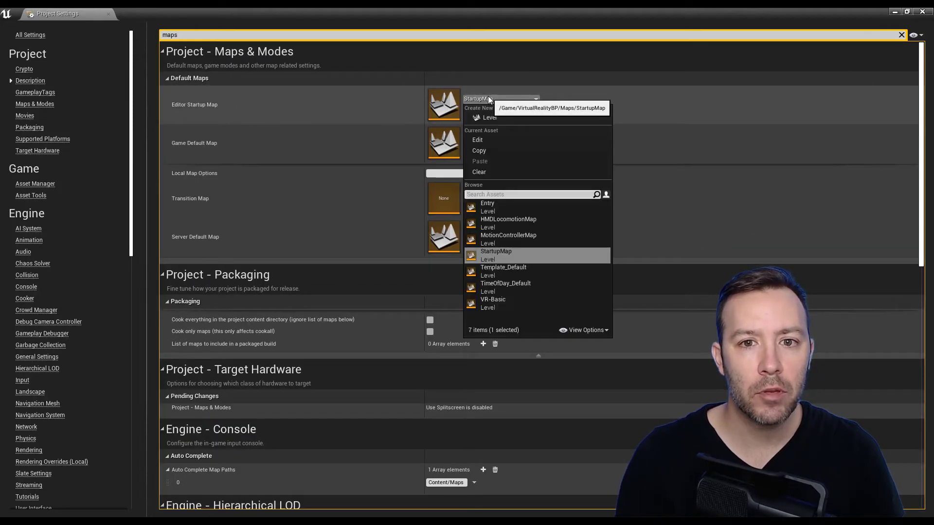
left_click(508, 219)
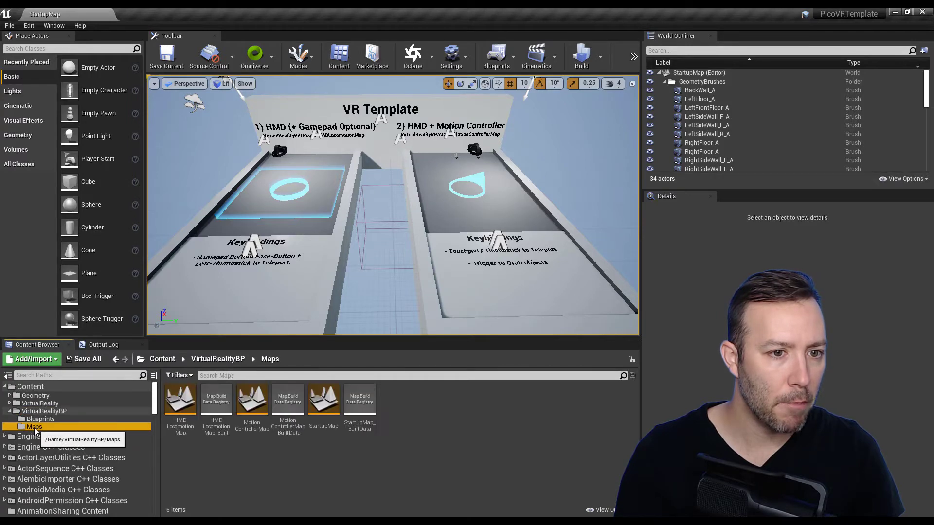
double_click(251, 399)
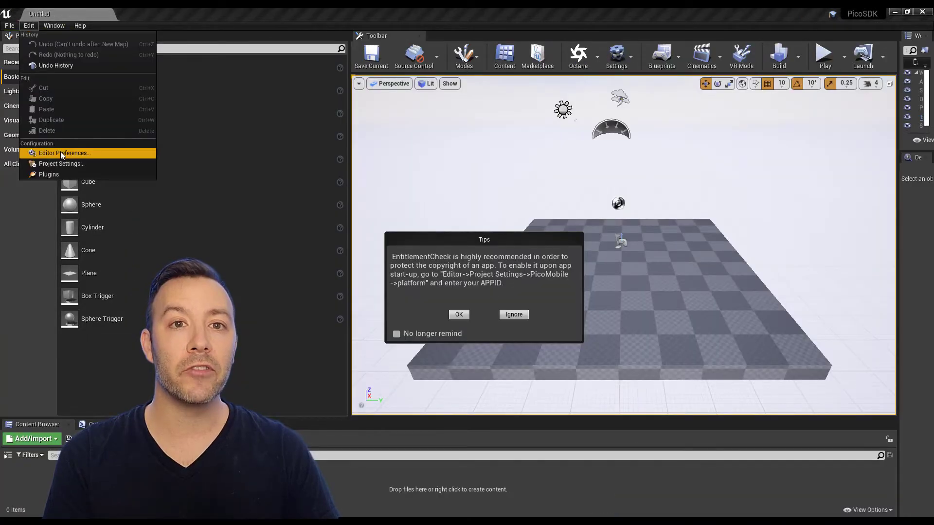
In Project Settings search 'mobile hdr' and toggle the Mobile HDR setting.
left_click(61, 163)
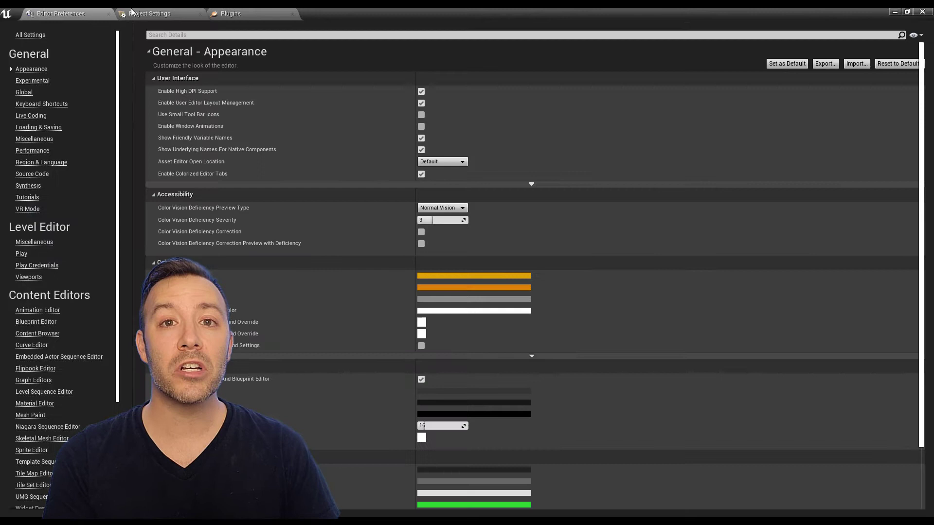
left_click(151, 13)
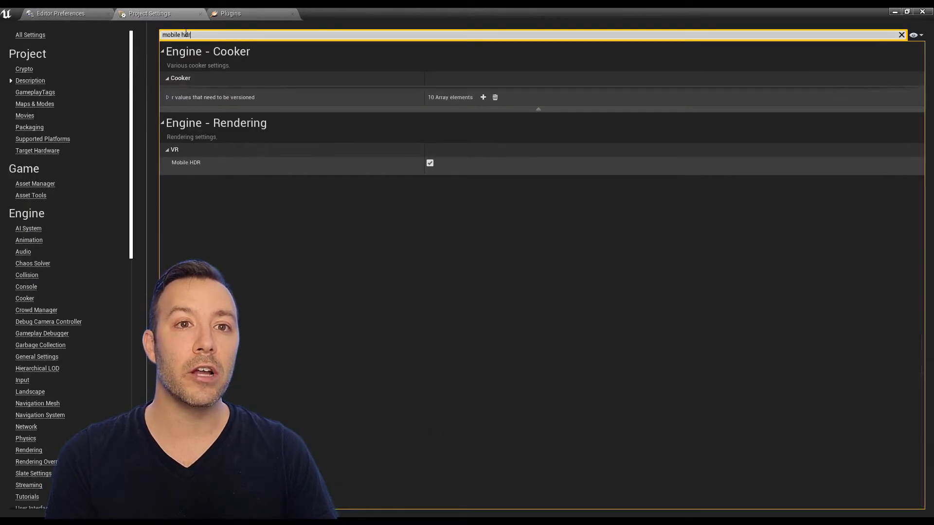
left_click(429, 163)
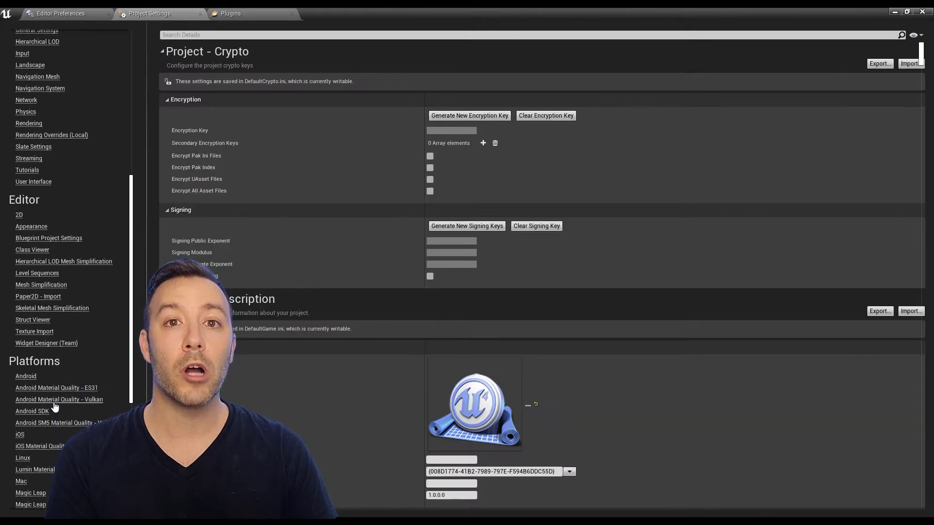
Configure the project for the Android platform, dismiss the entitlement tip and search 'kitkat'.
left_click(25, 376)
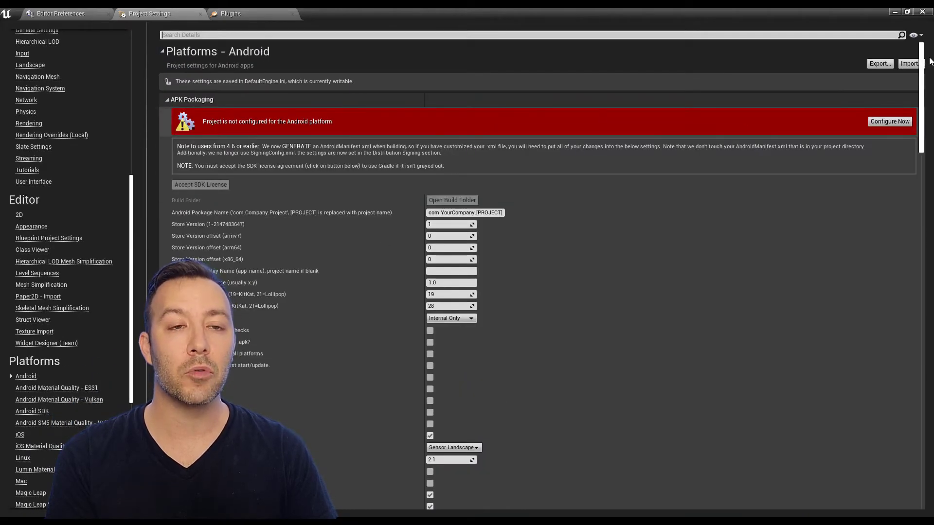
left_click(890, 122)
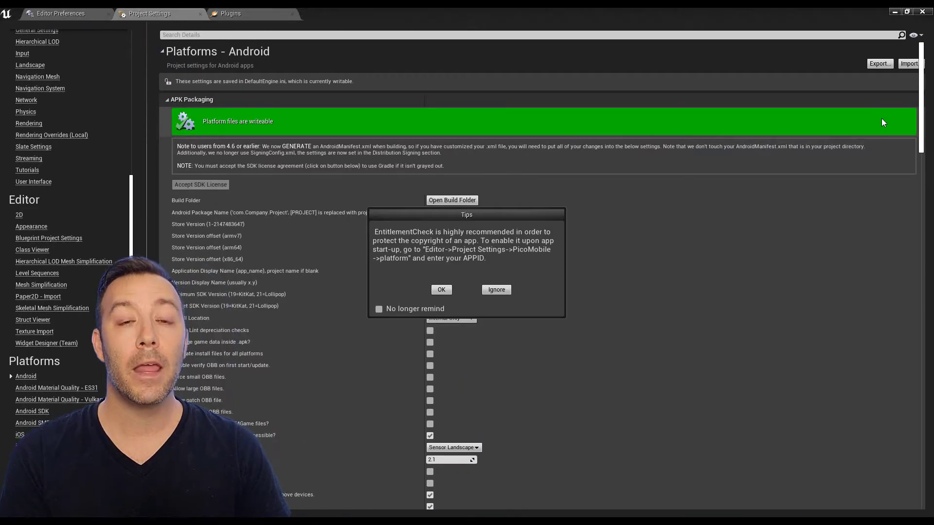
left_click(441, 290)
type("Default Touch Interface")
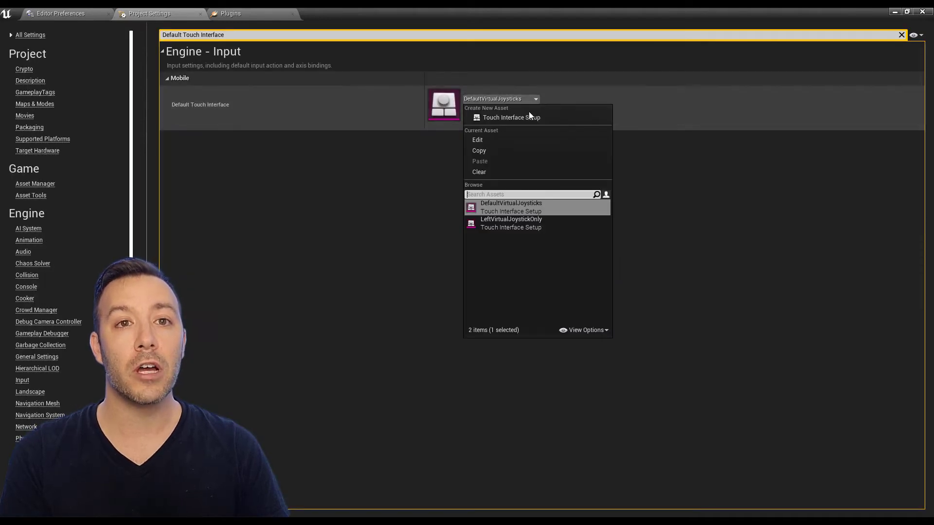
mouse_move(500, 175)
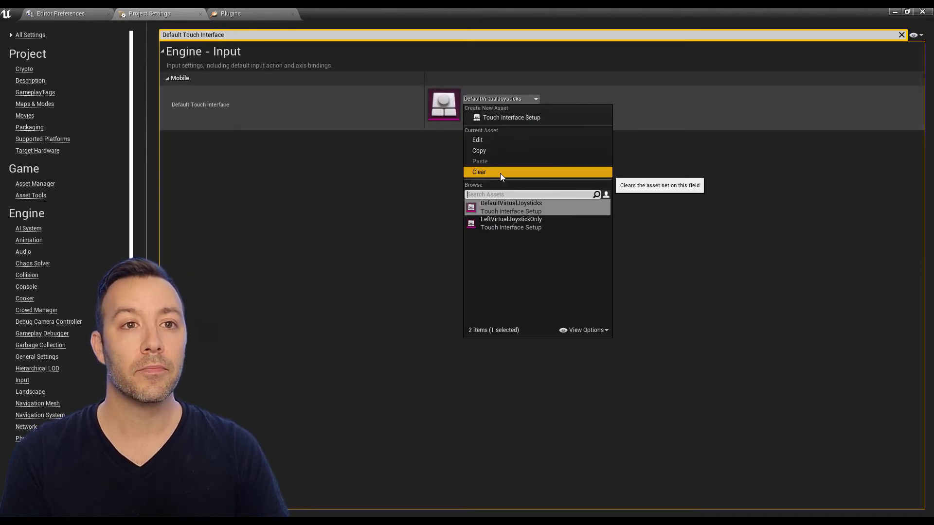
type("kitkat")
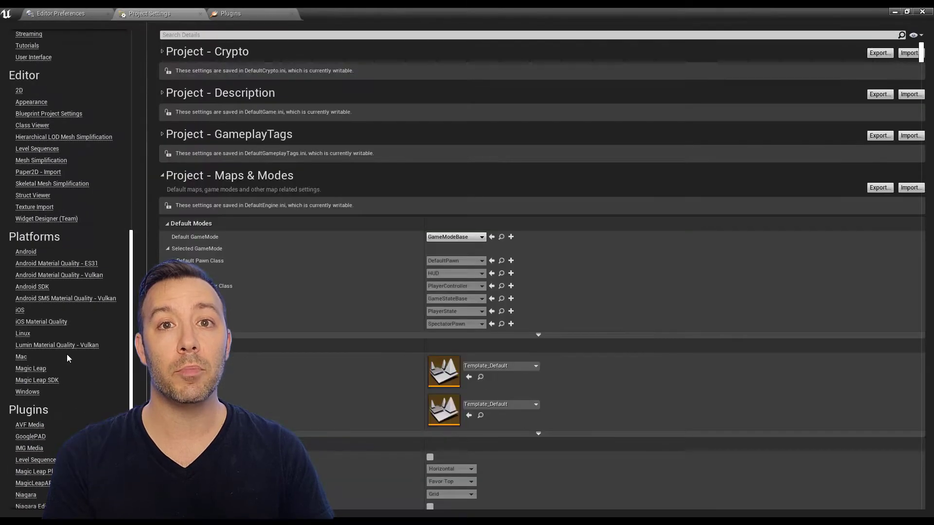
mouse_move(31, 286)
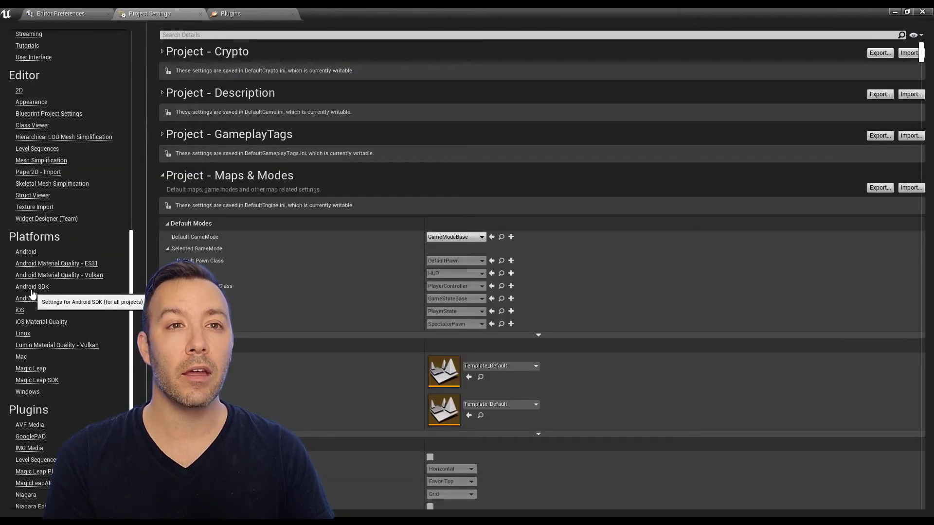
Check the Android SDK settings and enable 'Package game data inside .apk' for Android (ASTC) packaging.
left_click(31, 286)
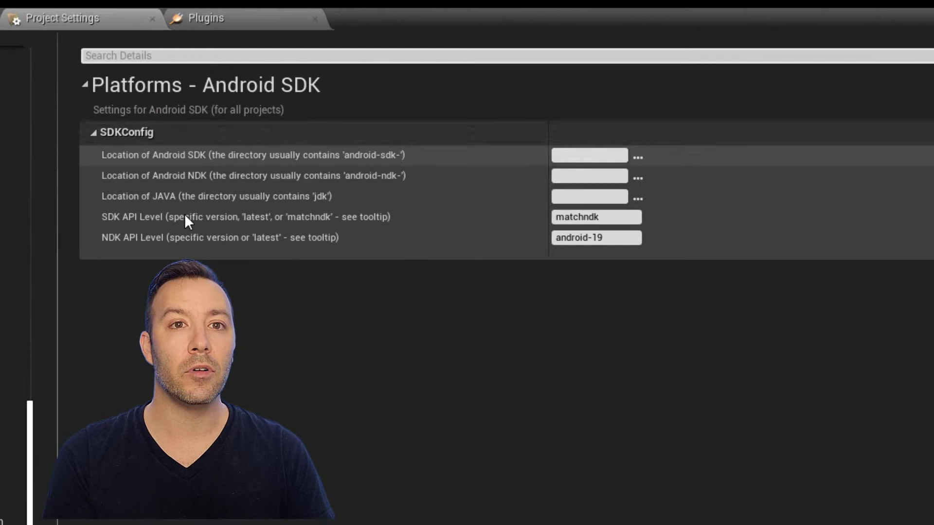
mouse_move(247, 243)
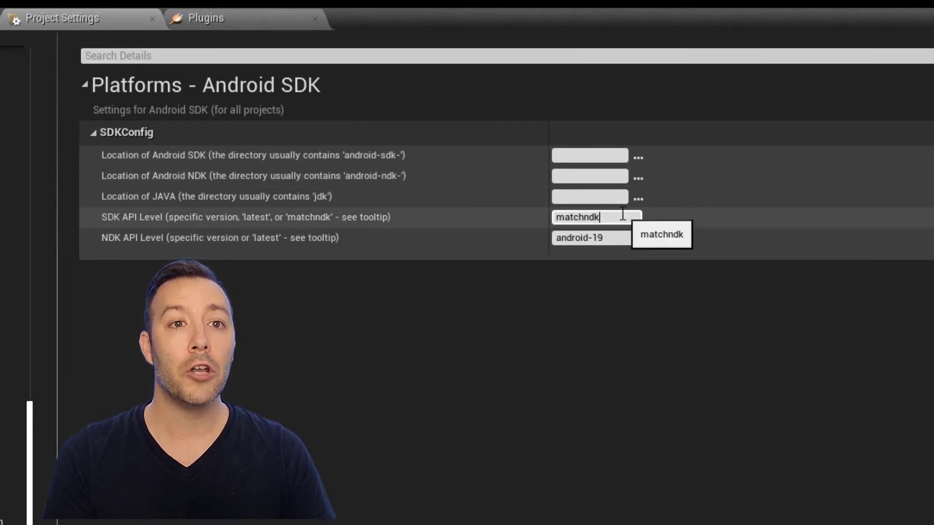
left_click(595, 237)
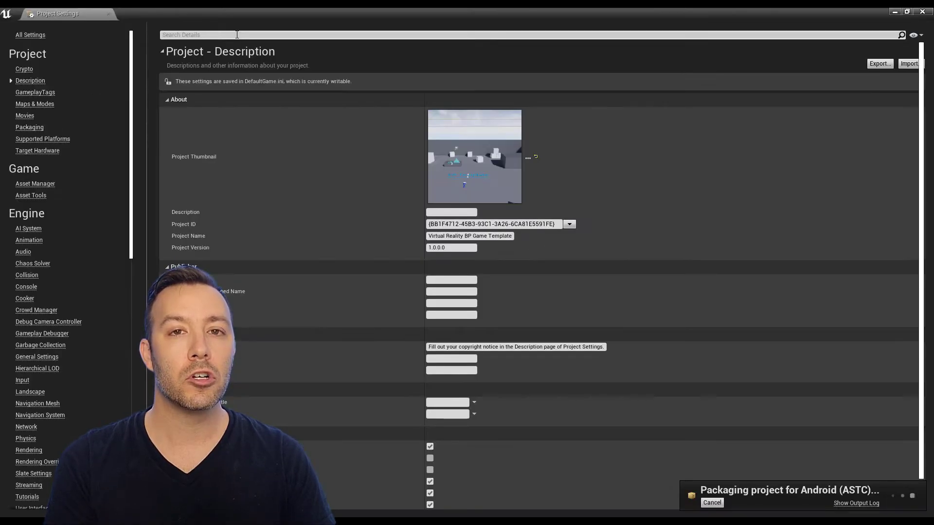
type("package game")
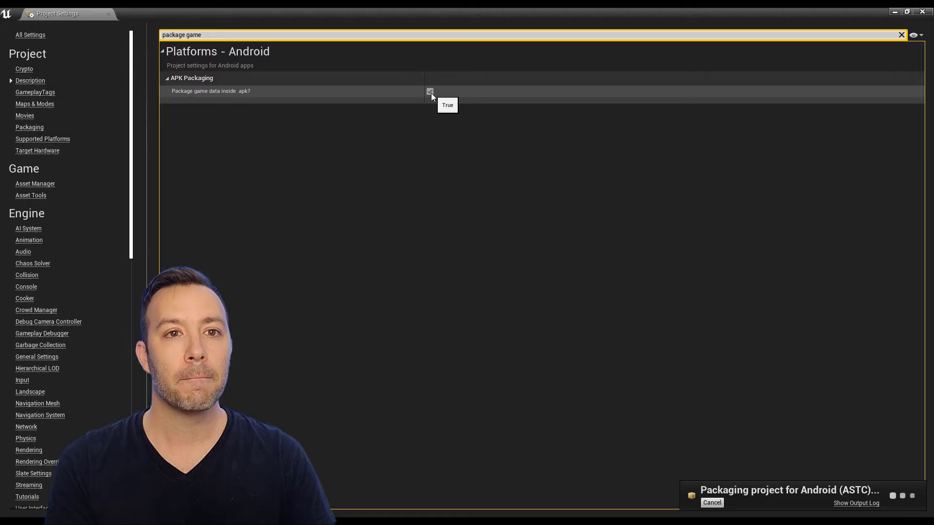
left_click(230, 13)
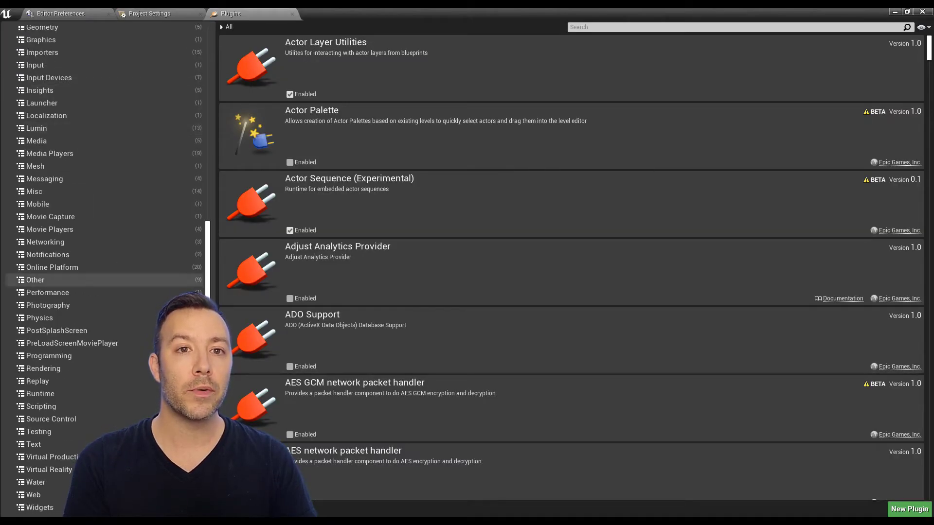
Disable the Oculus VR plugin, then browse the Input Devices plugin list.
left_click(47, 469)
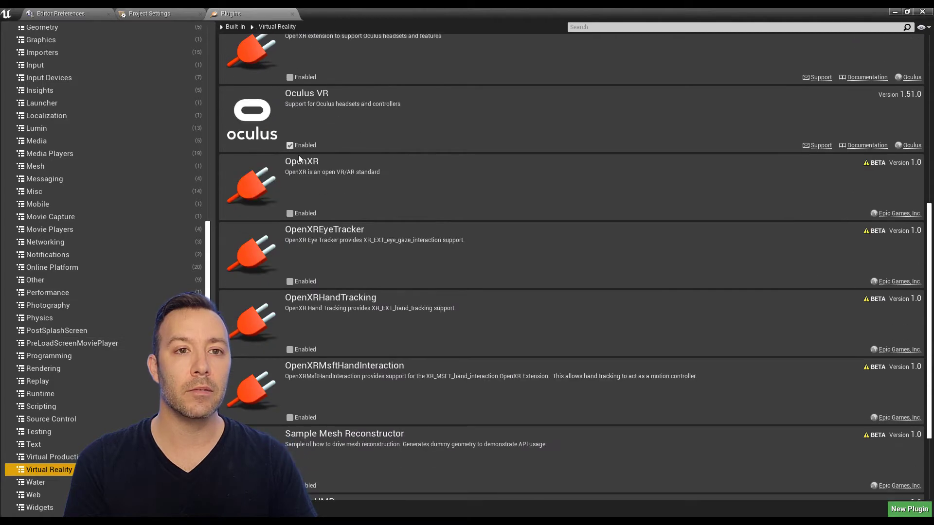
left_click(290, 145)
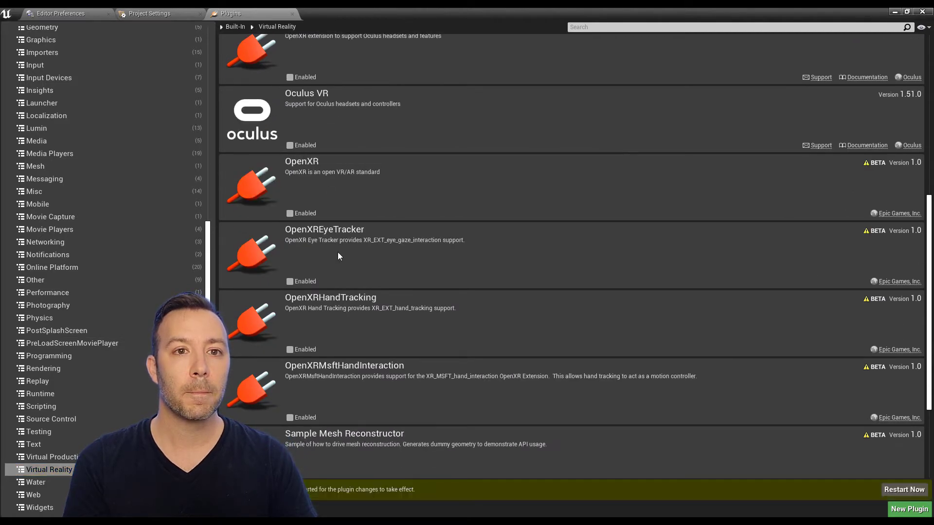
left_click(48, 78)
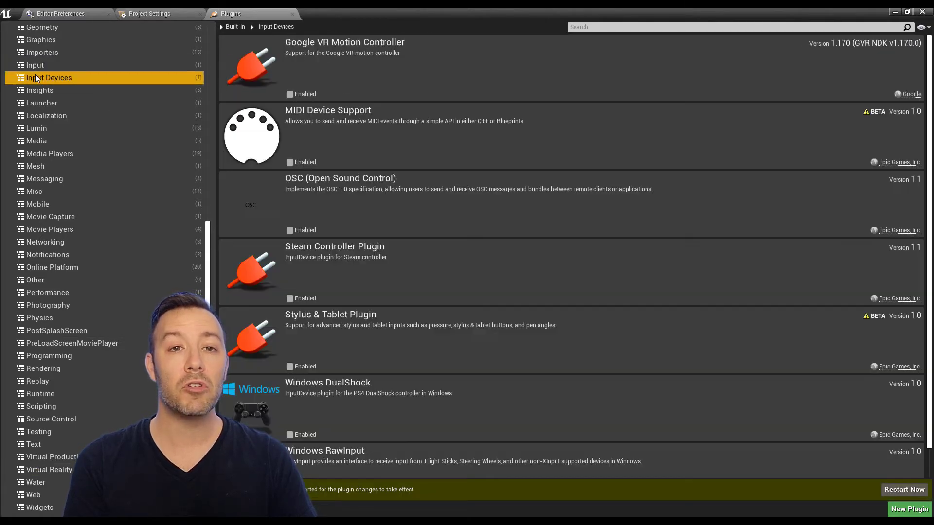
scroll("down", 3)
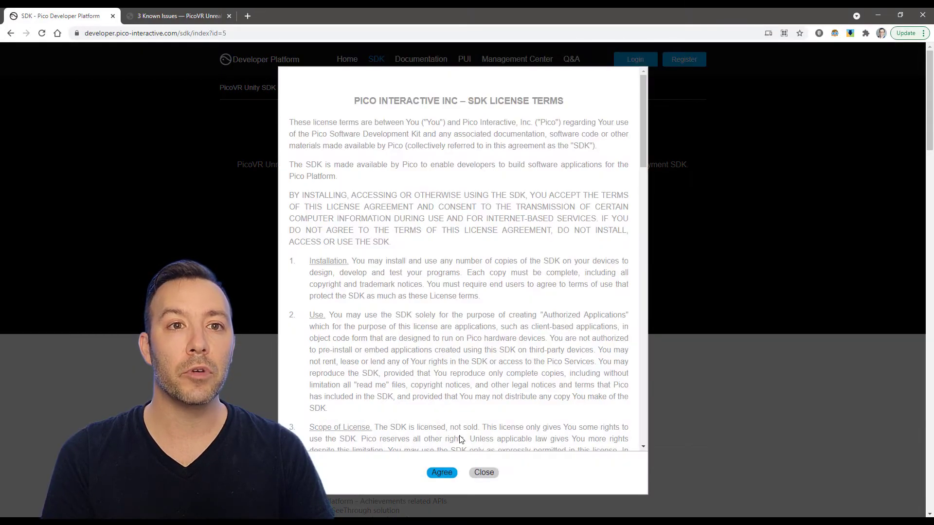
Accept Pico's license terms and download the Unreal Engine 4 SDK.
left_click(441, 473)
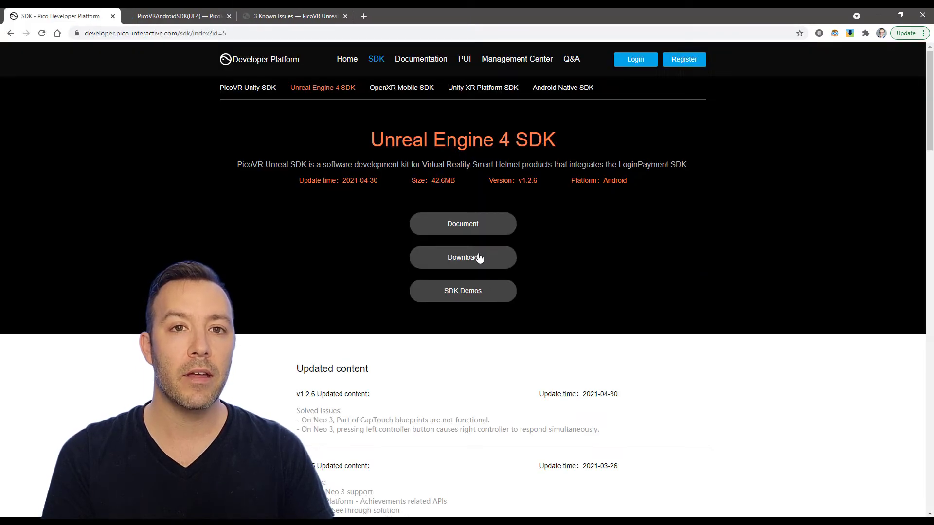
left_click(462, 257)
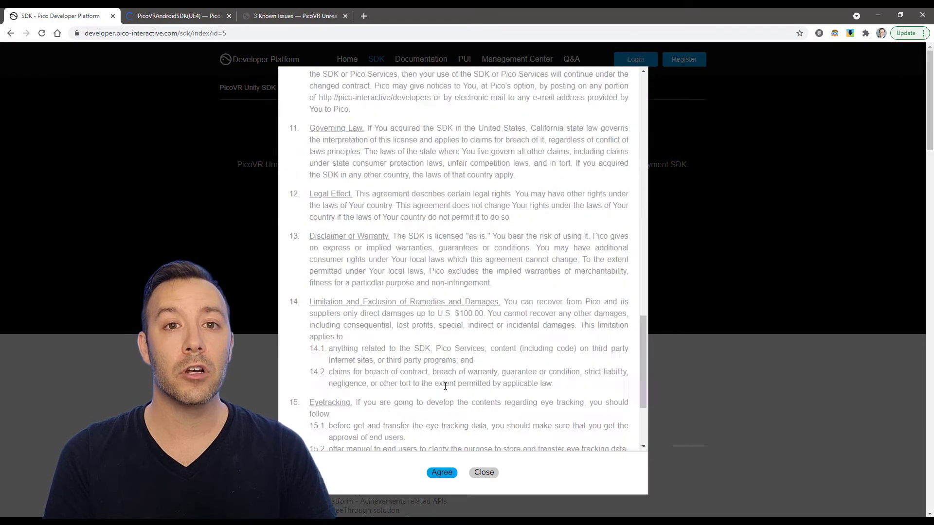
left_click(442, 473)
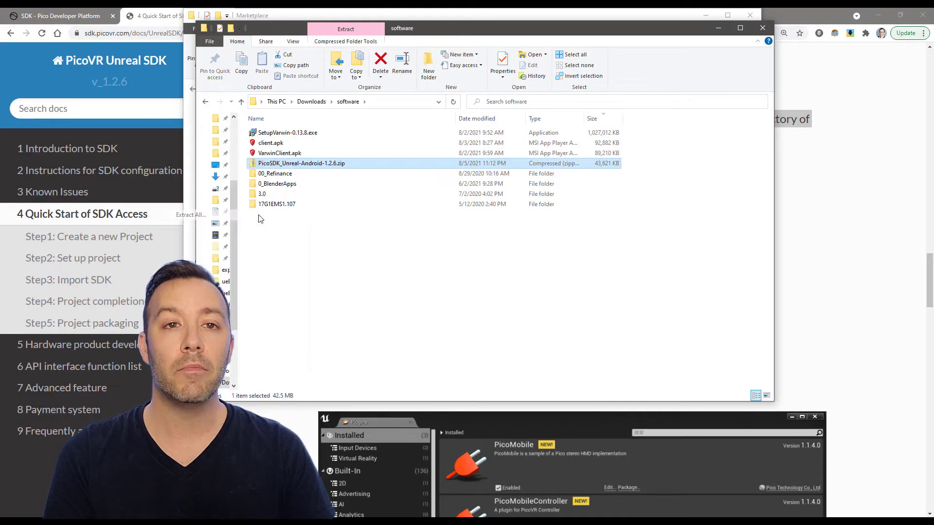
Open the downloaded Pico SDK archive down to its UE_4.26 folder.
double_click(301, 163)
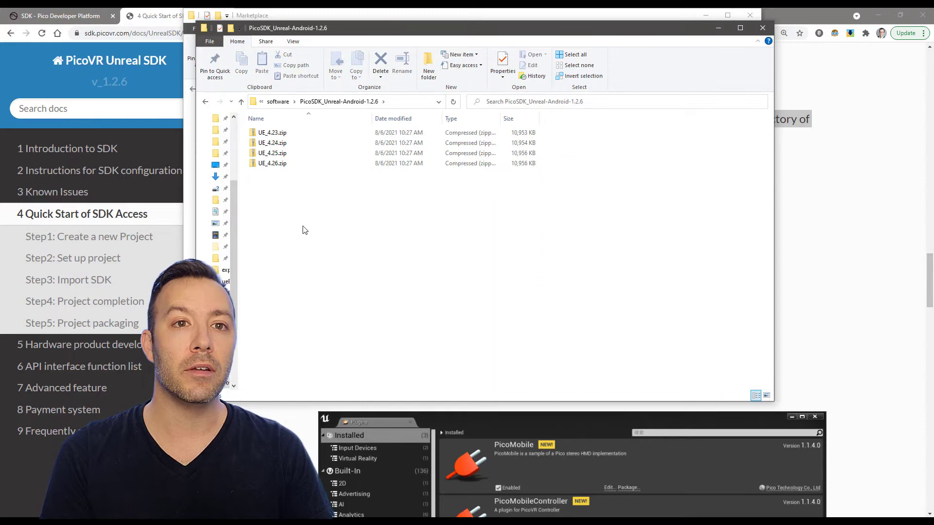
left_click(272, 164)
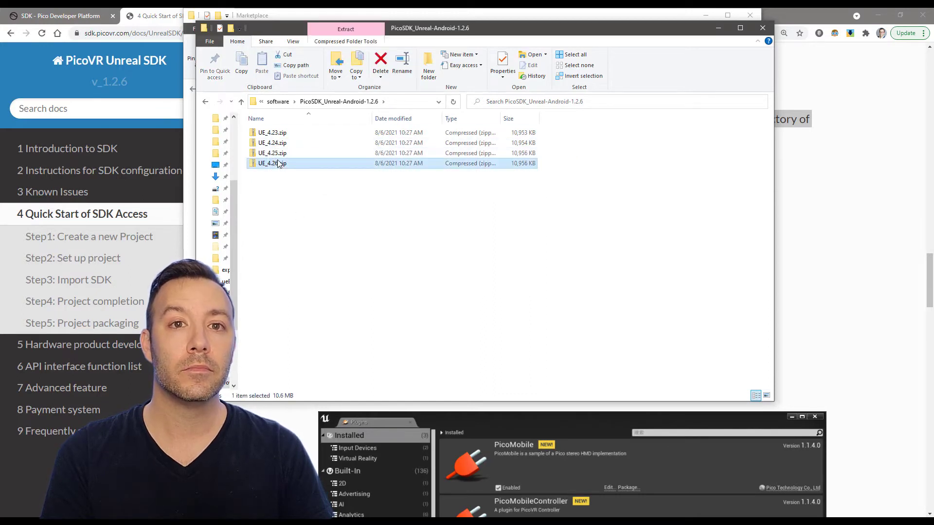
double_click(273, 163)
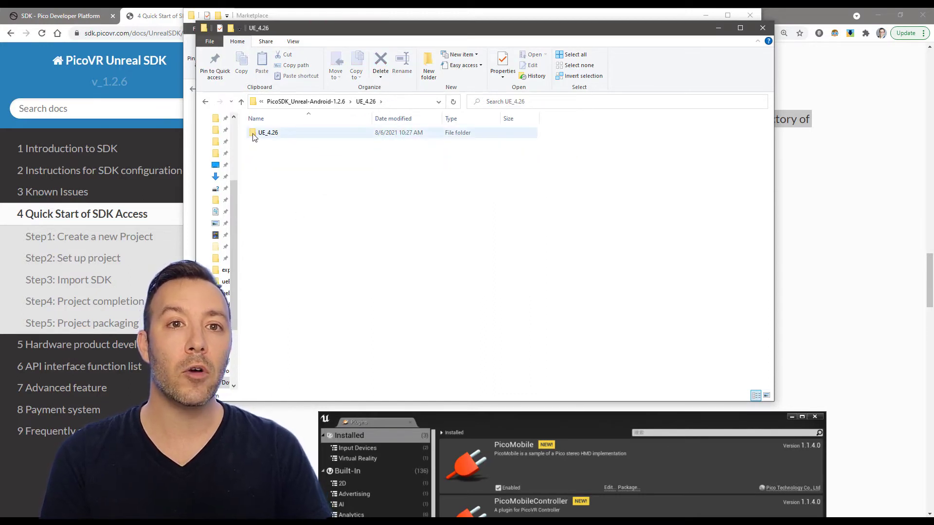
double_click(269, 133)
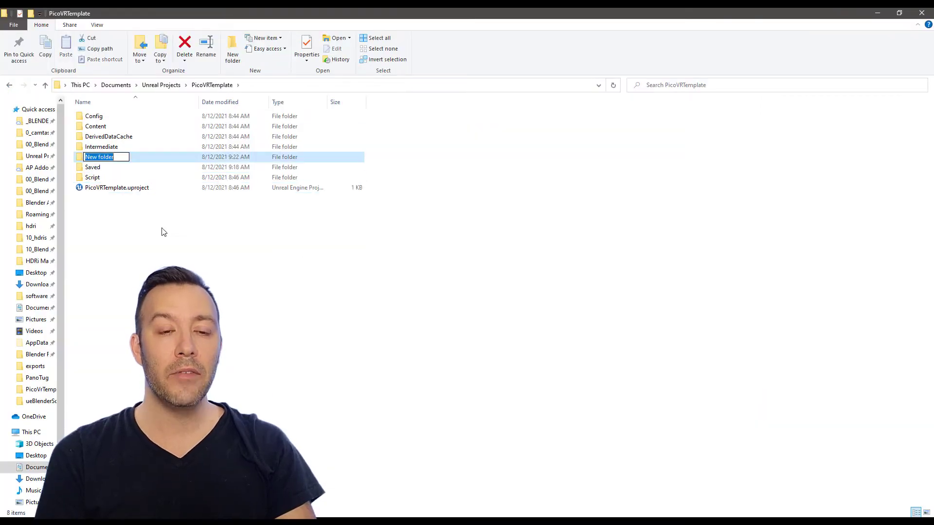
Create a folder named Plugins in the PicoVRTemplate project and open it.
type("Plugins")
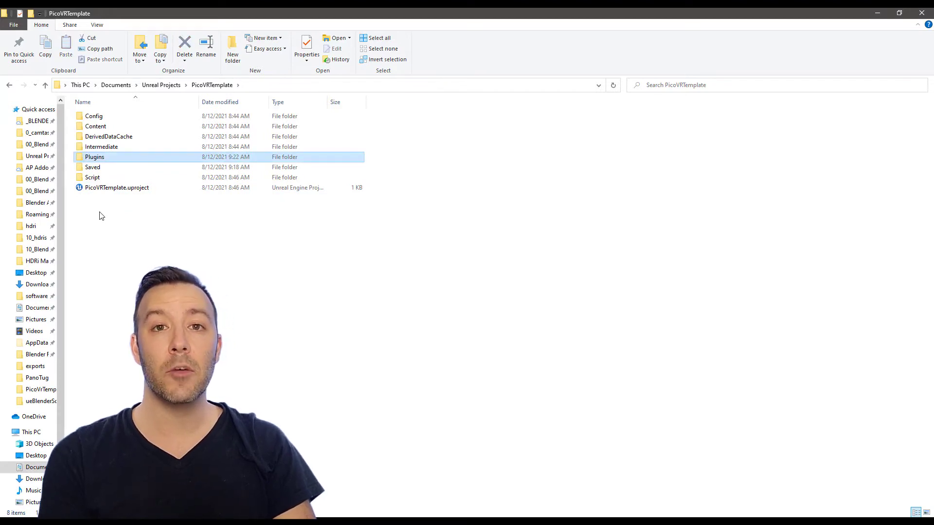
double_click(94, 157)
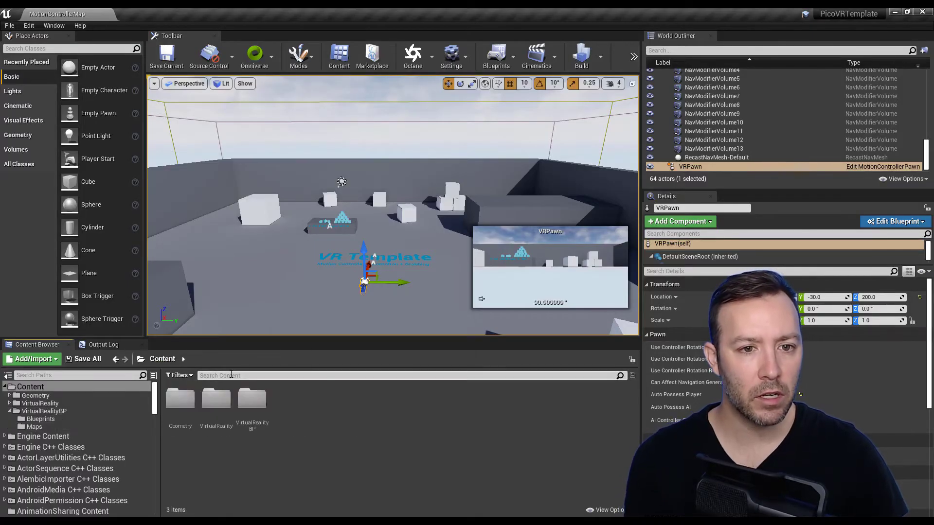
Search the Content Browser for 'motion' and open the MotionControllerPawn blueprint.
type("motion")
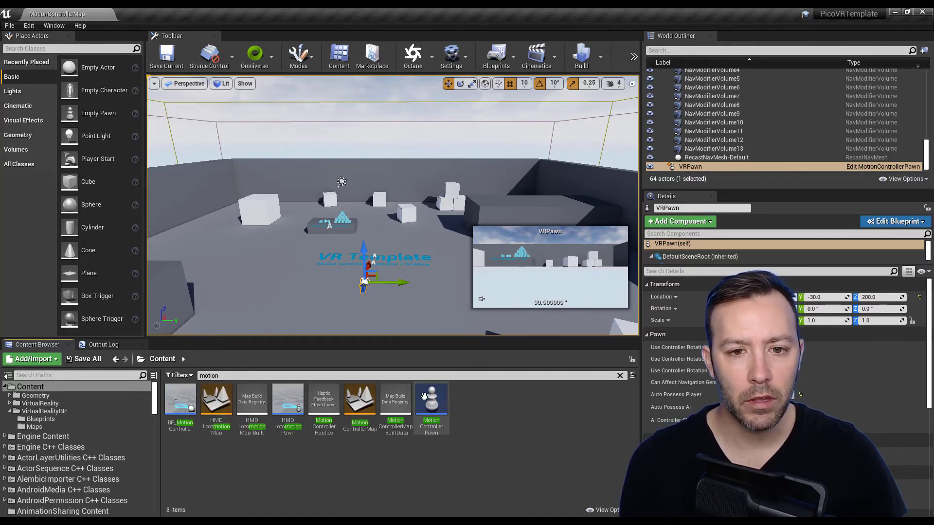
double_click(431, 400)
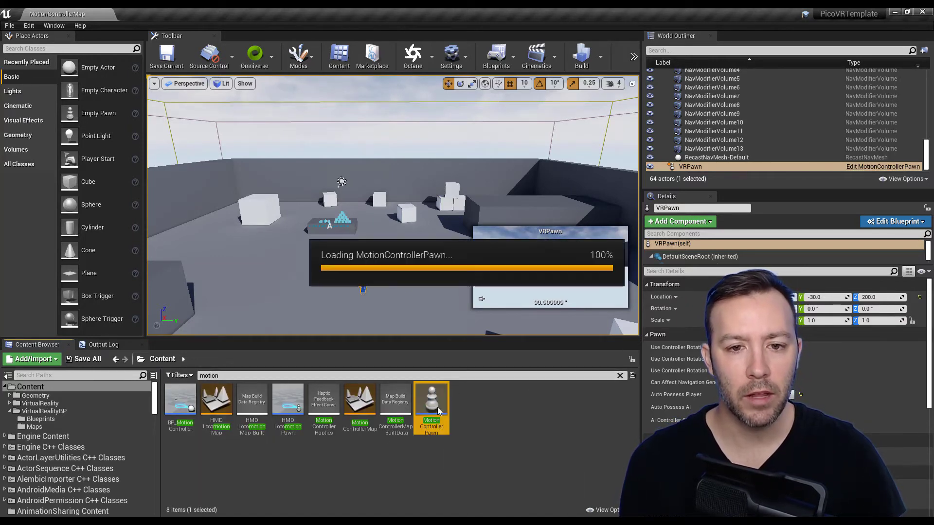
double_click(431, 398)
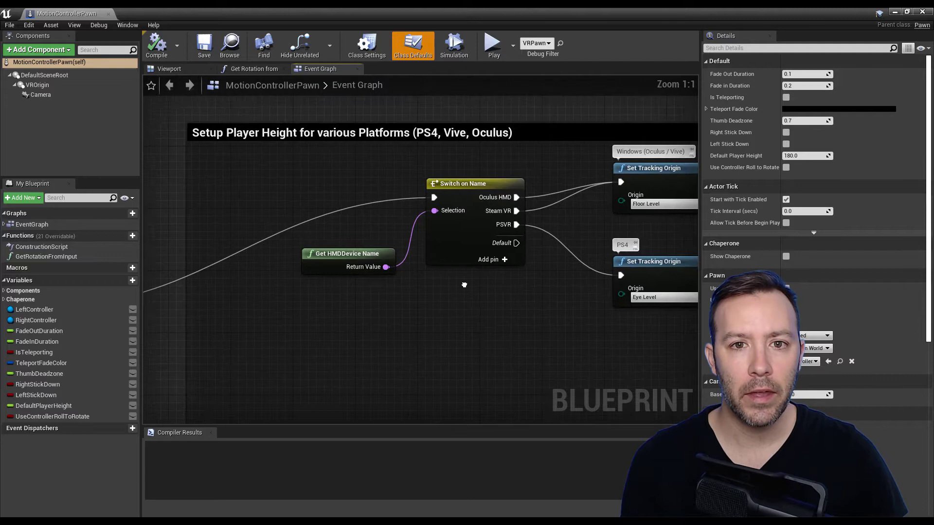
Add an FPicoVRHMD pin to the Switch on Name node, wire it to Set Tracking Origin, and return to the level editor.
left_click(461, 184)
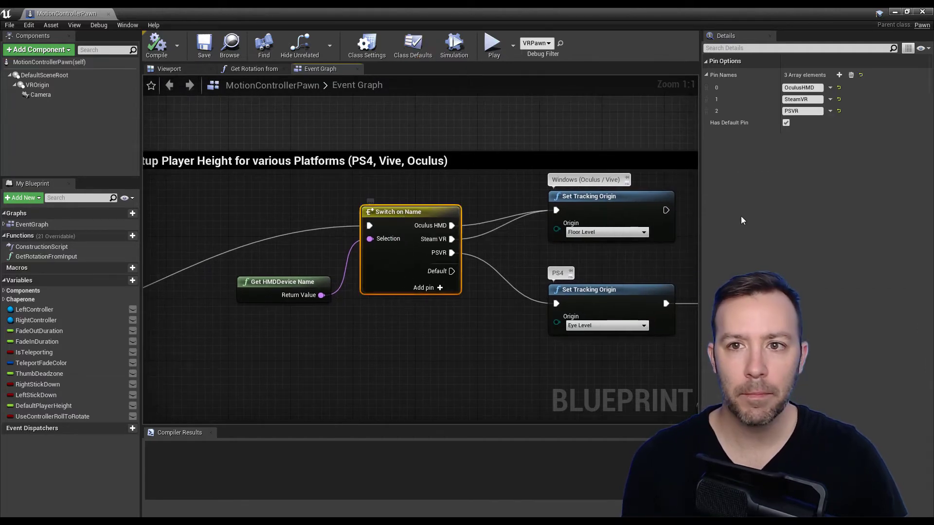
mouse_move(840, 75)
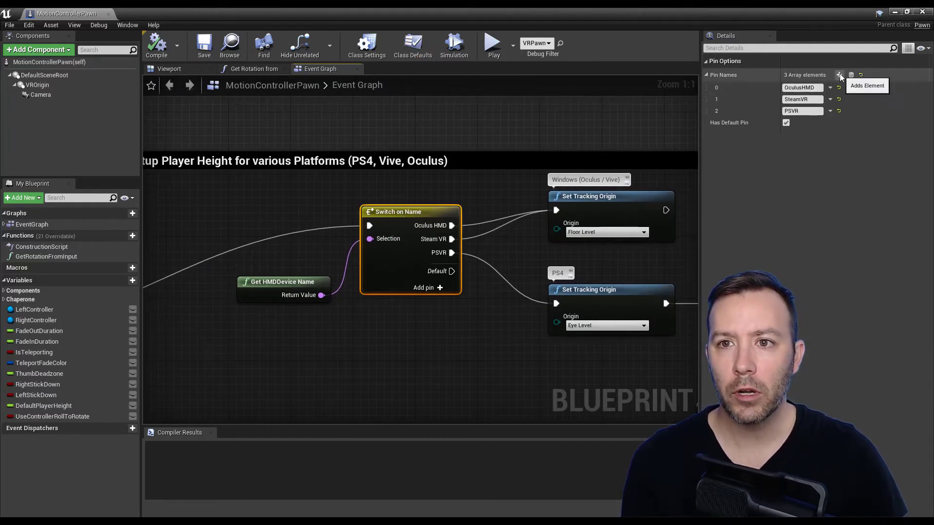
left_click(840, 75)
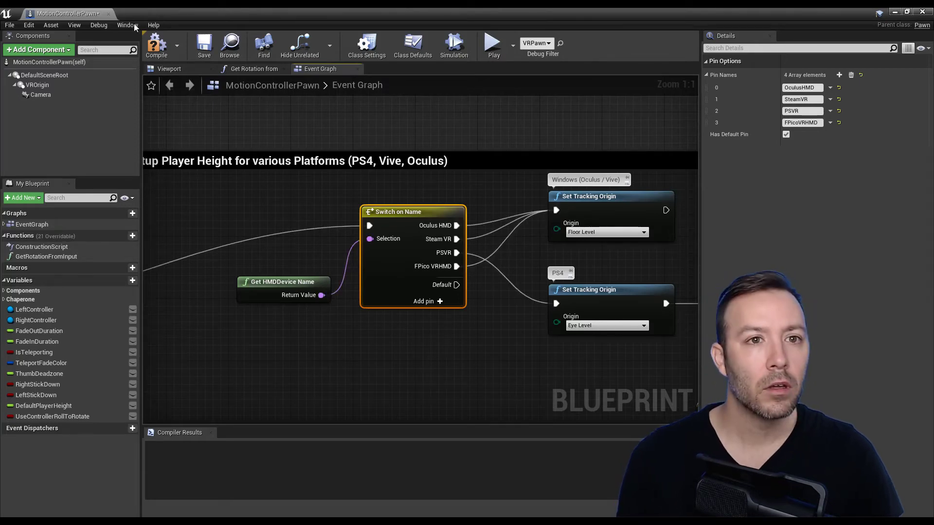
left_click(157, 45)
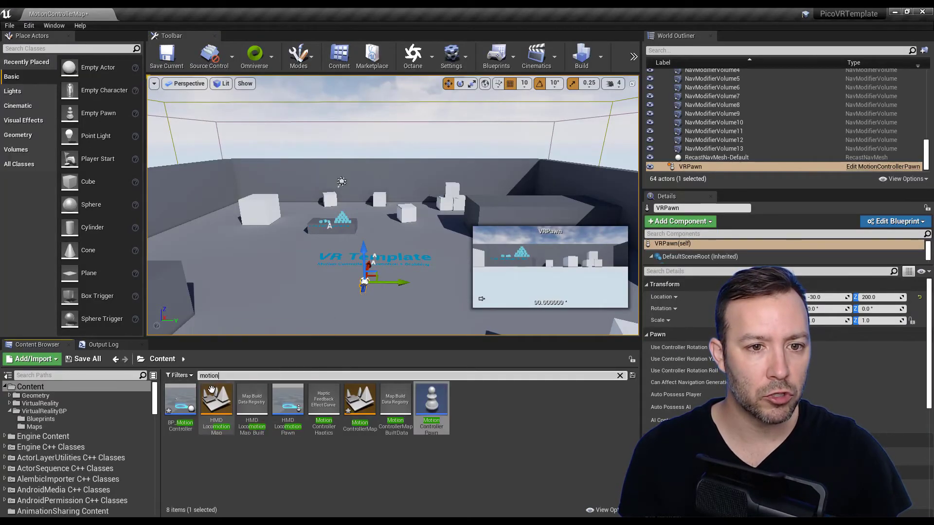
mouse_move(181, 396)
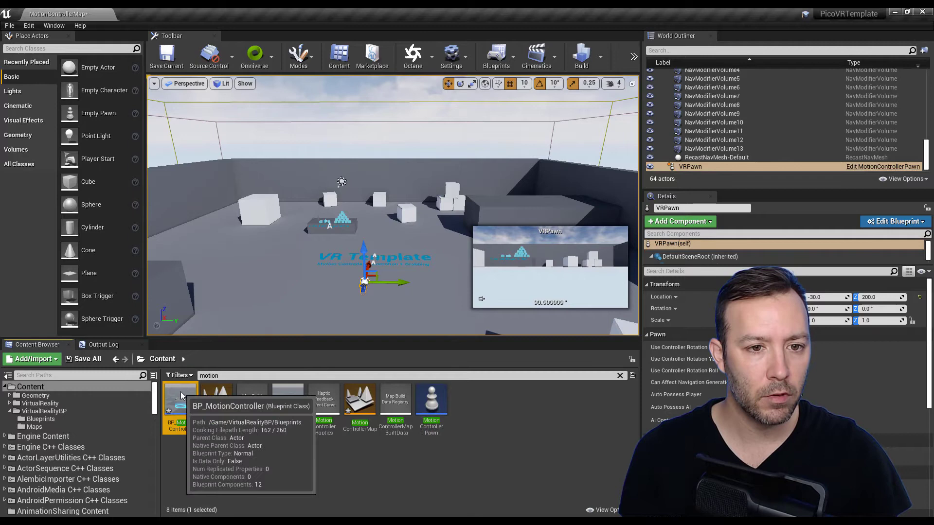
In BP_MotionController's room-scale outline, break the SteamVRChaperone Get Bounds link and compile.
double_click(177, 396)
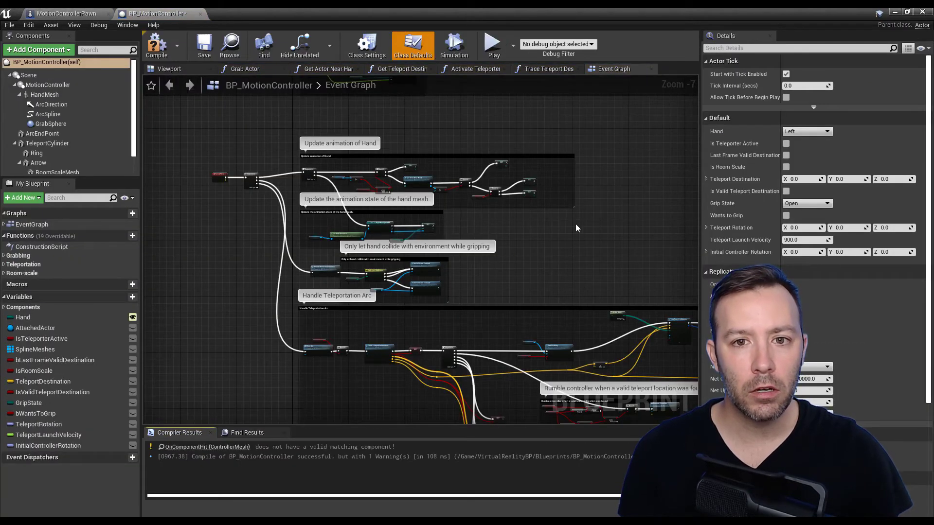
mouse_move(242, 222)
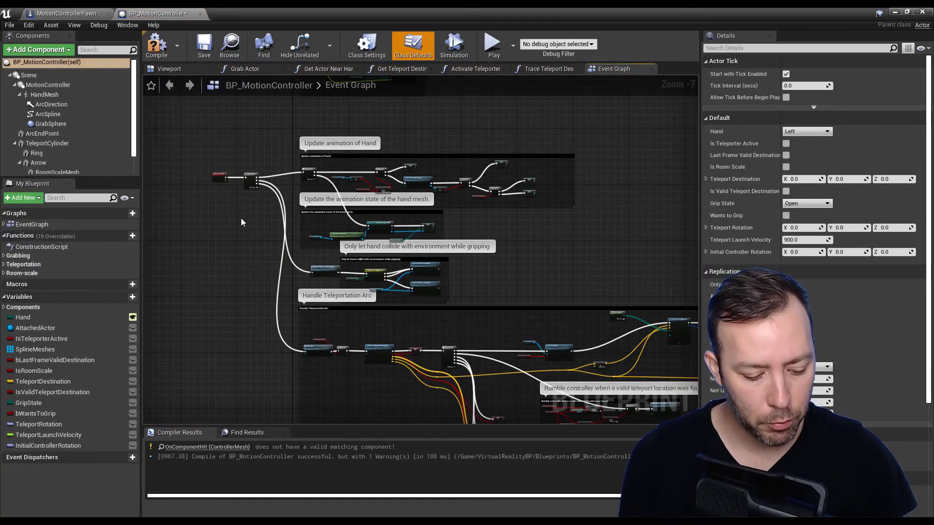
type("streal")
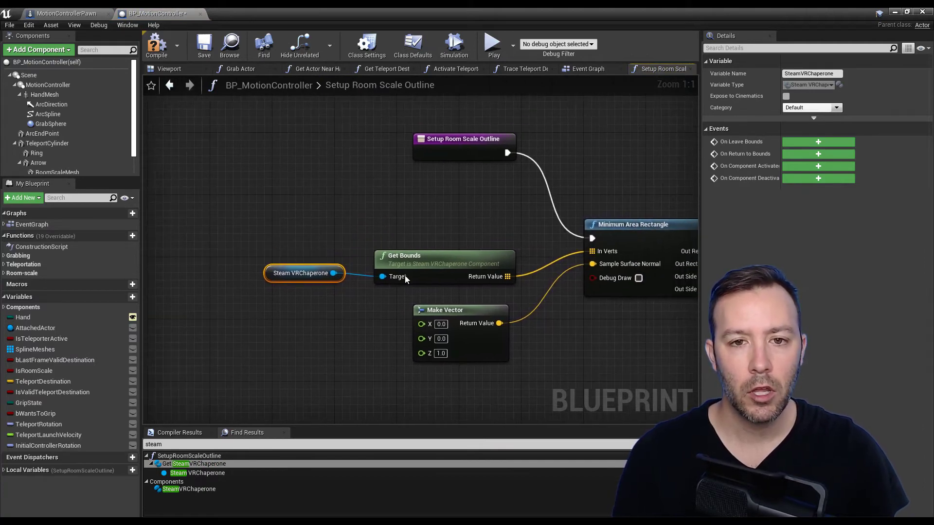
left_click(445, 254)
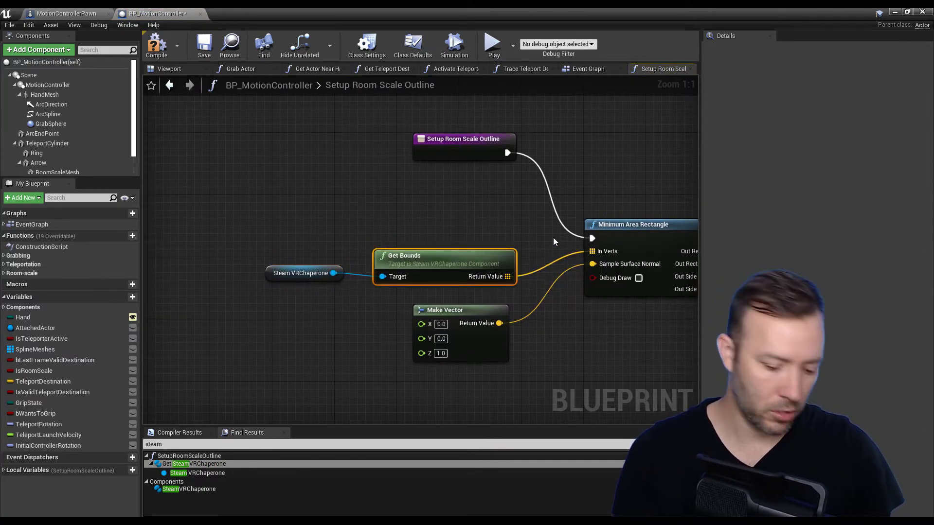
mouse_move(606, 251)
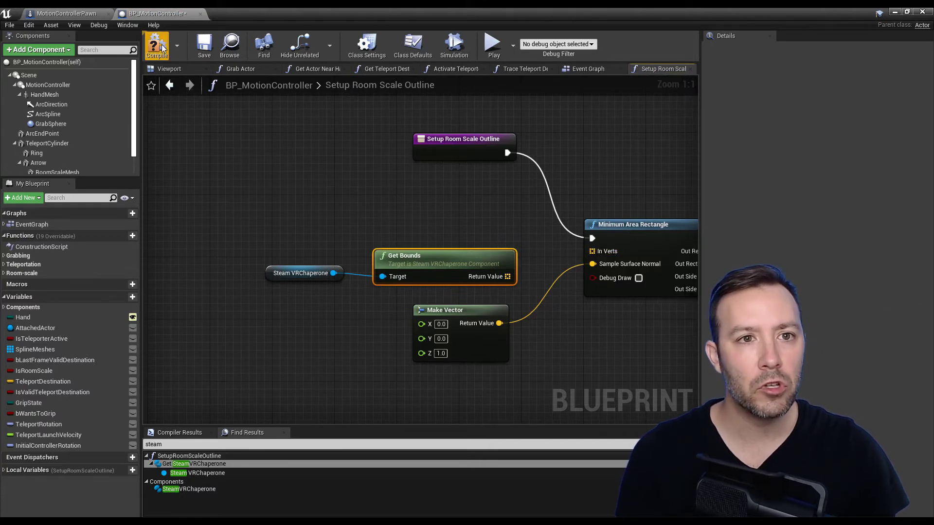
left_click(157, 46)
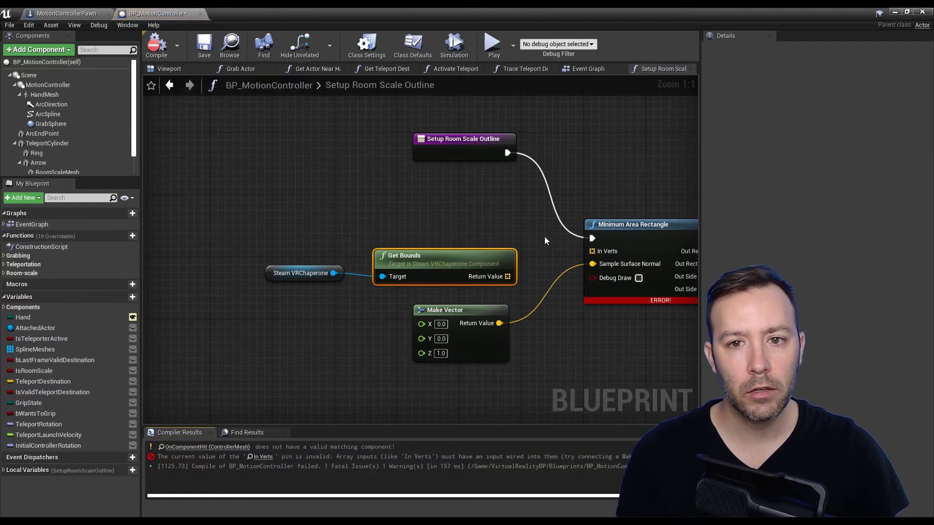
mouse_move(593, 251)
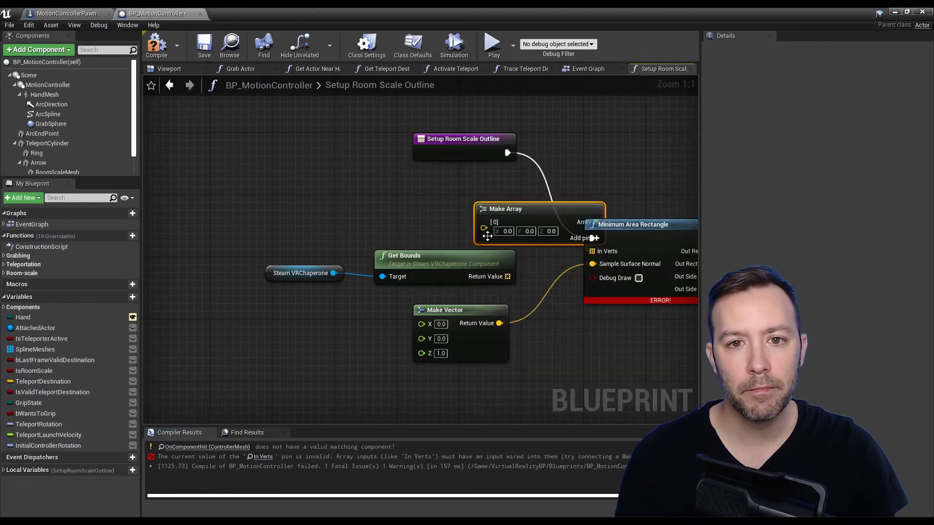
Feed In Verts from a new Make Array node instead of the SteamVR bounds.
left_click_drag(539, 208, 446, 192)
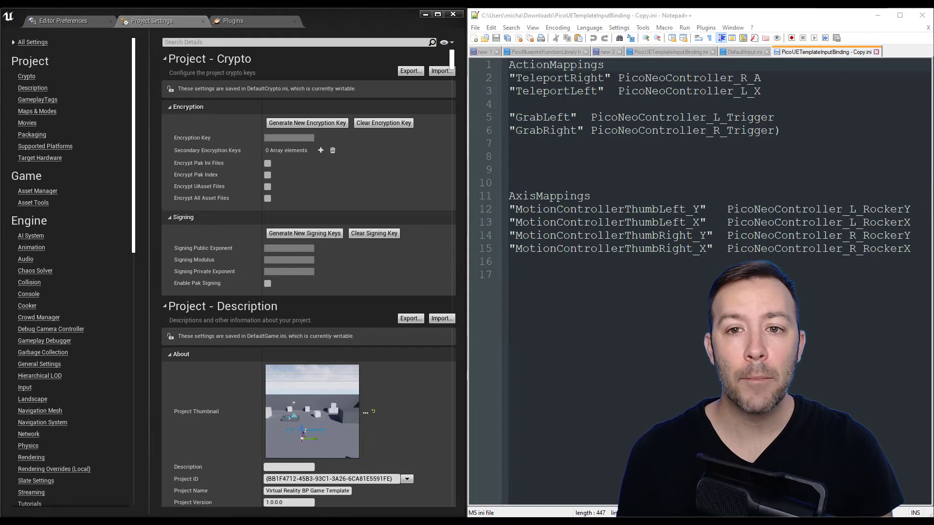
Show Engine > Input action mappings with TeleportRight's controller bindings expanded.
key("ctrl+a")
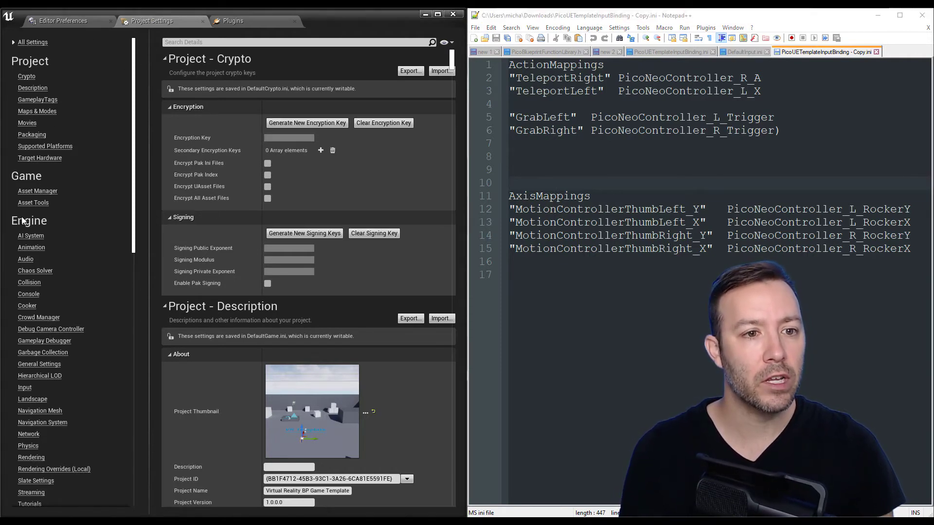
left_click(25, 387)
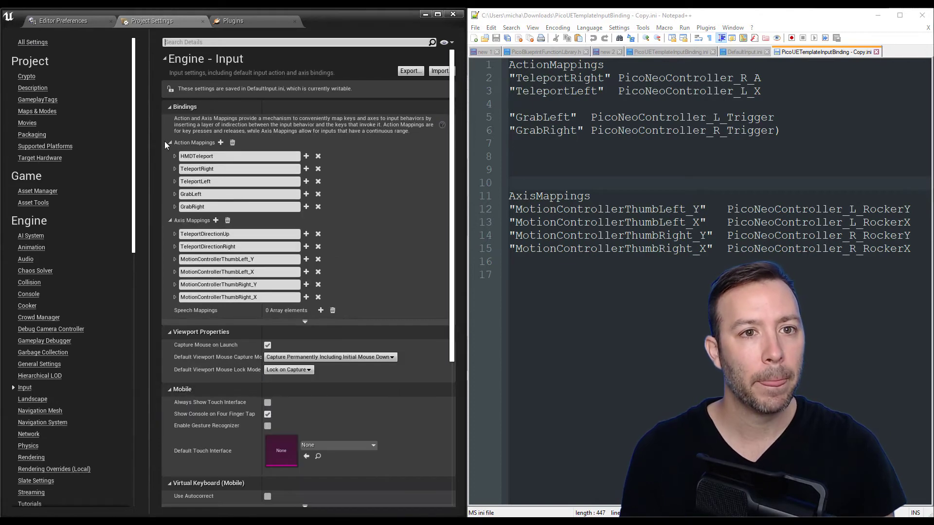
left_click(170, 142)
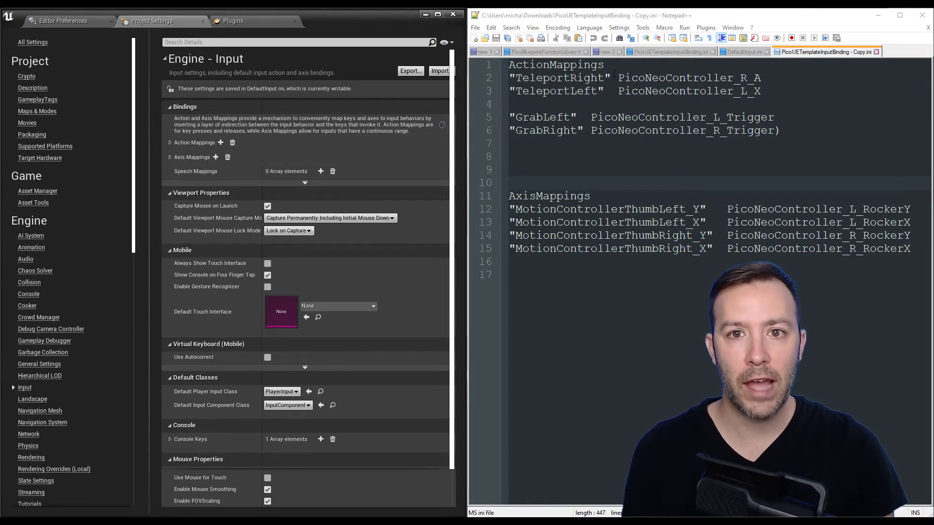
left_click(169, 142)
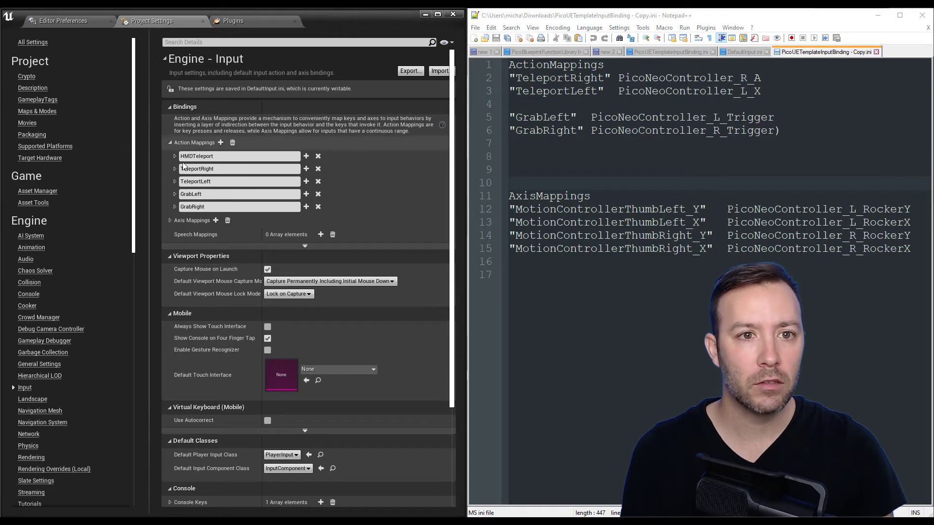
left_click(175, 169)
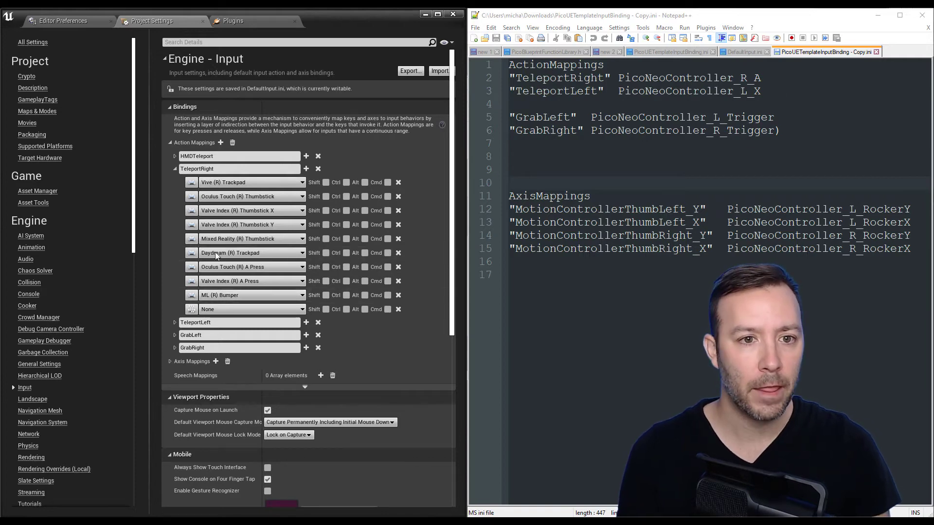
Bind TeleportRight to PicoNeoController (R) A and TeleportLeft to PicoNeoController (L) X.
left_click(250, 309)
type("neo")
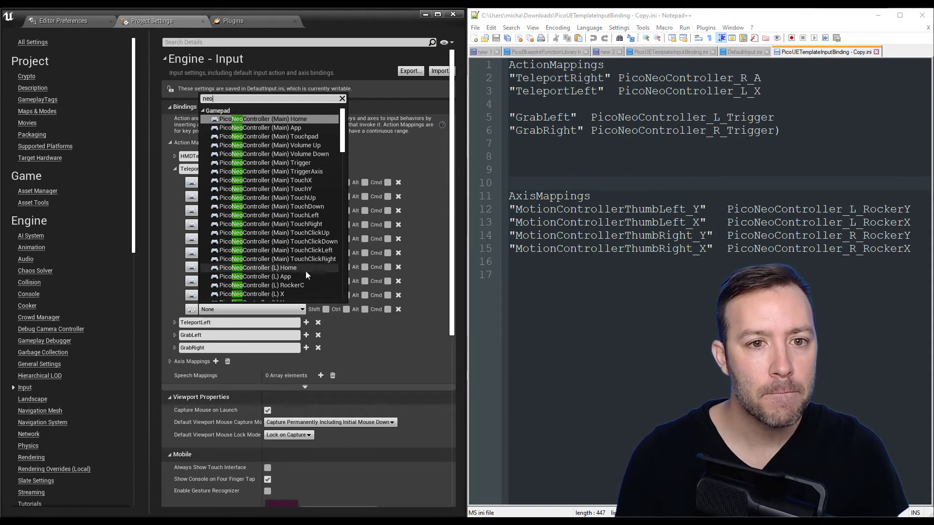
scroll("down", 3)
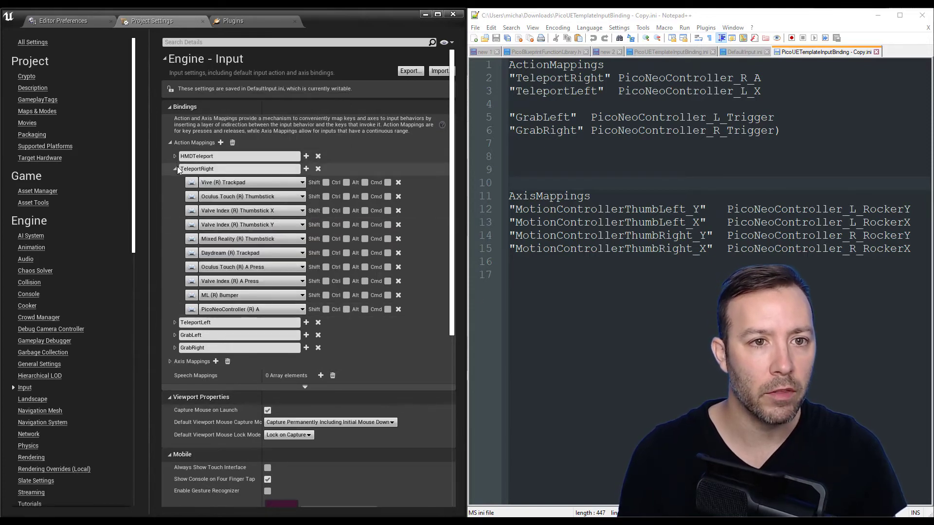
left_click(175, 168)
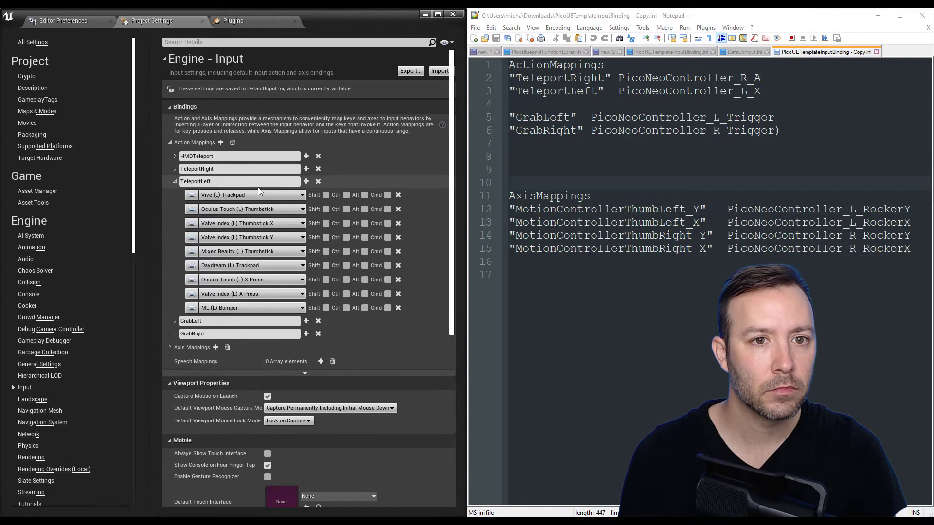
left_click(250, 322)
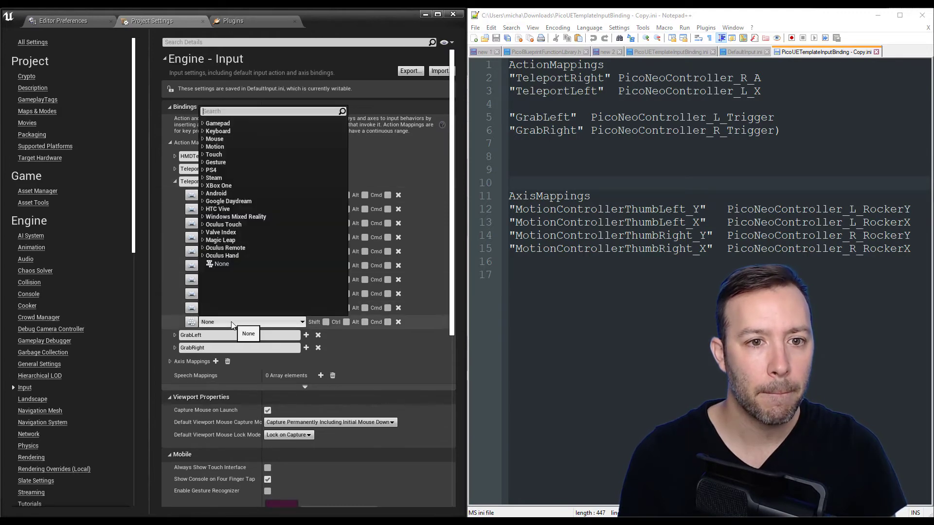
type("neo")
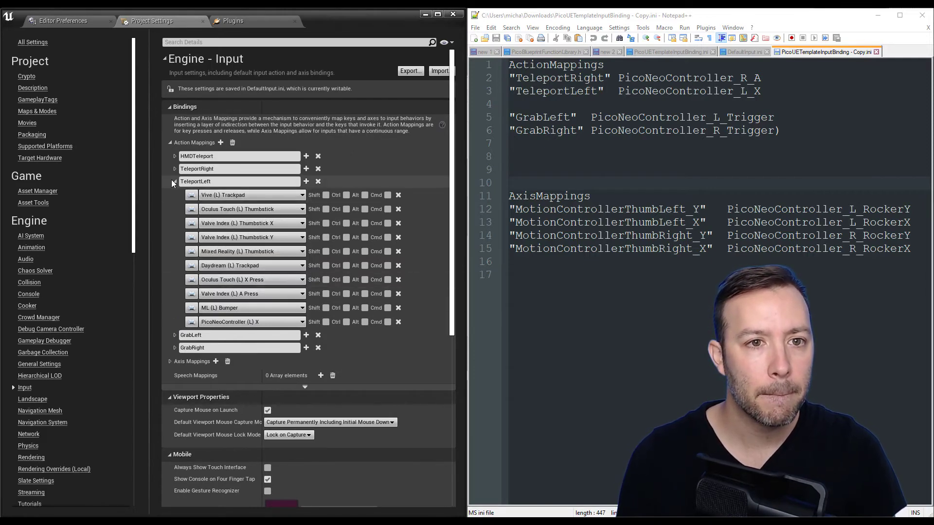
left_click(176, 181)
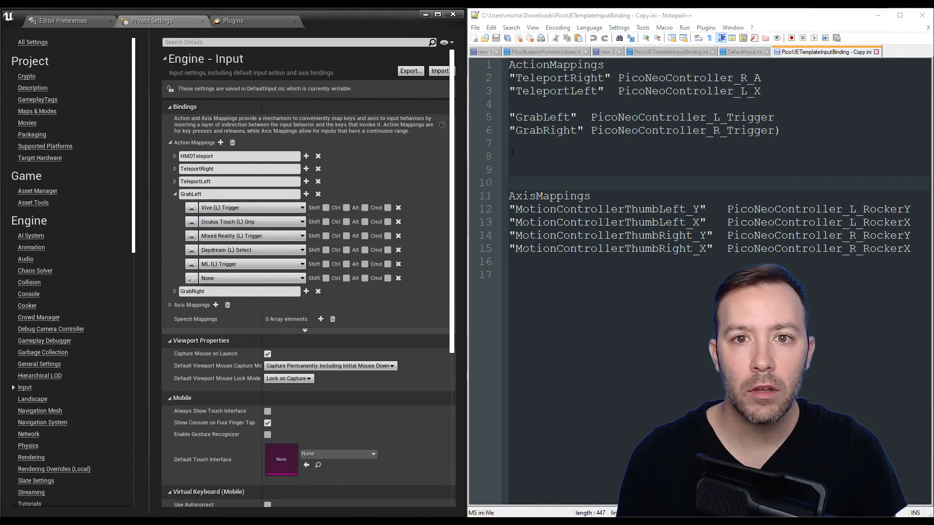
mouse_move(252, 279)
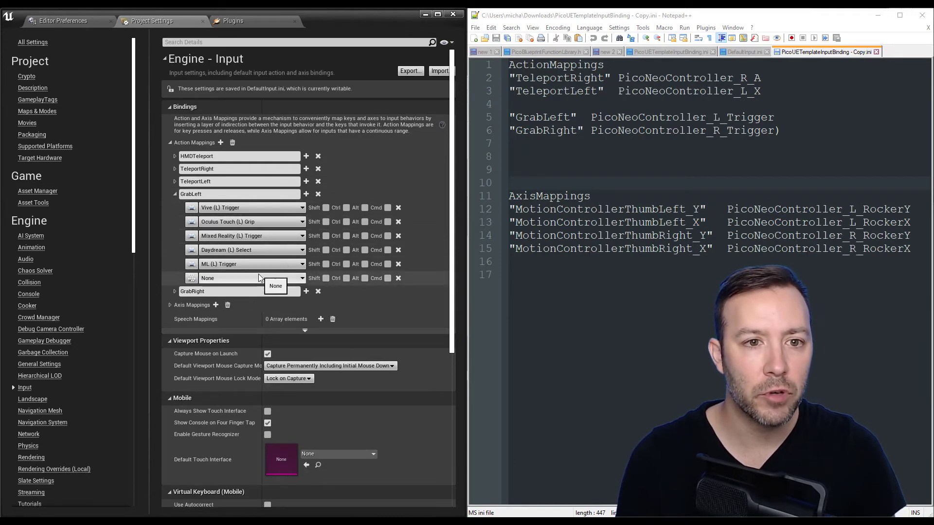
Bind GrabLeft to PicoNeoController (L) Trigger and GrabRight to PicoNeoController (R) Trigger.
type("neo trig")
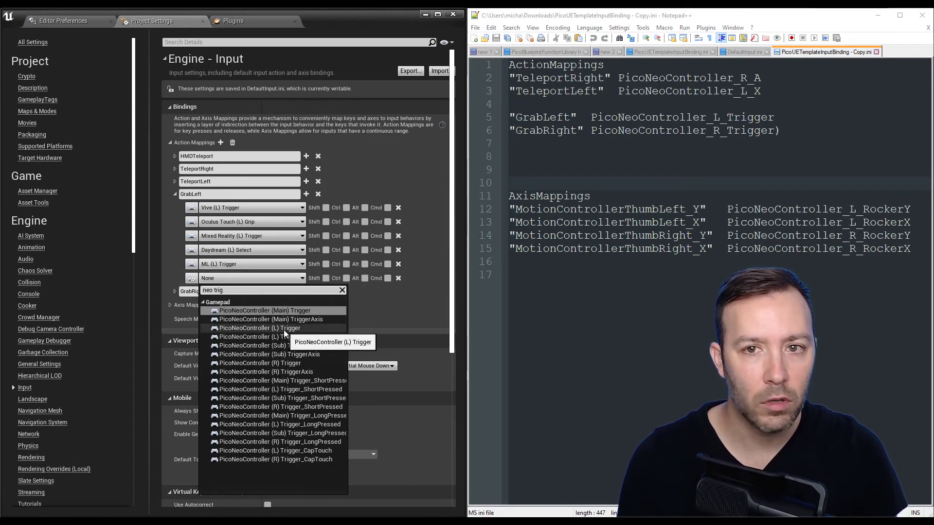
left_click(262, 328)
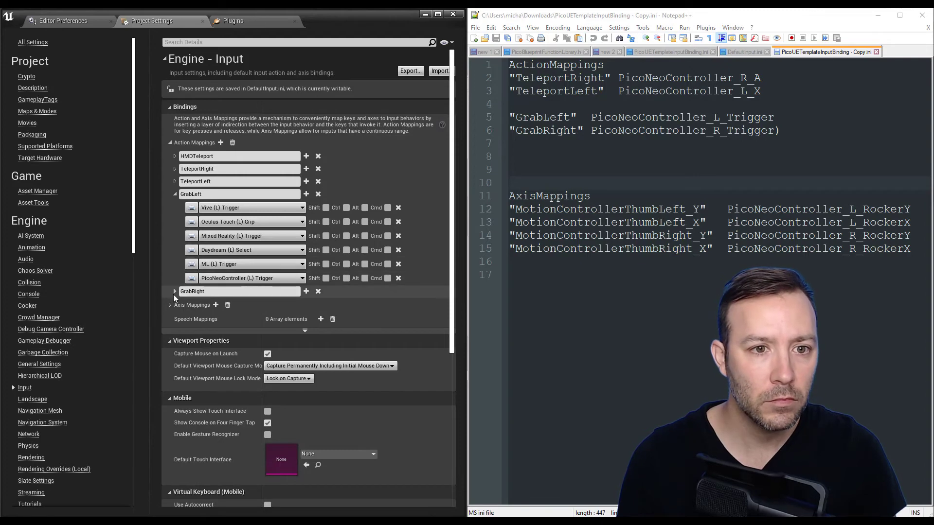
left_click(174, 290)
type("neo")
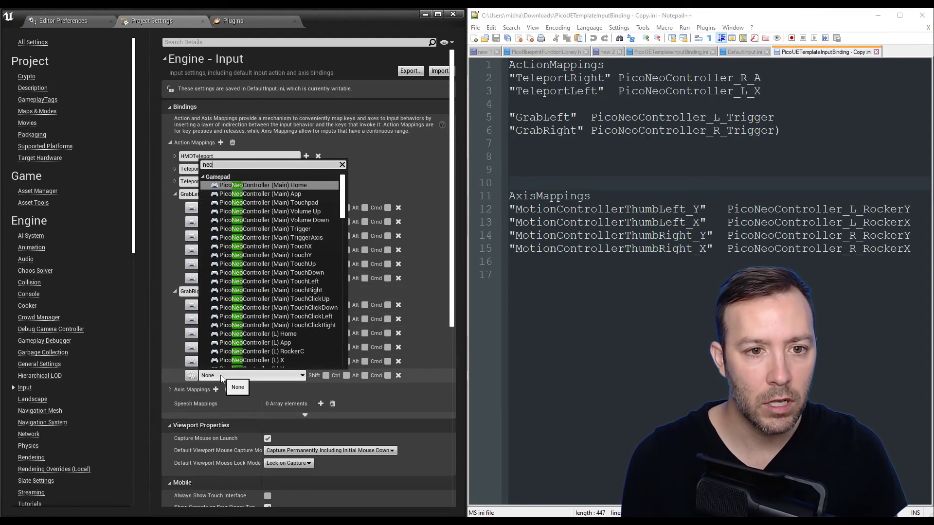
type("trigg")
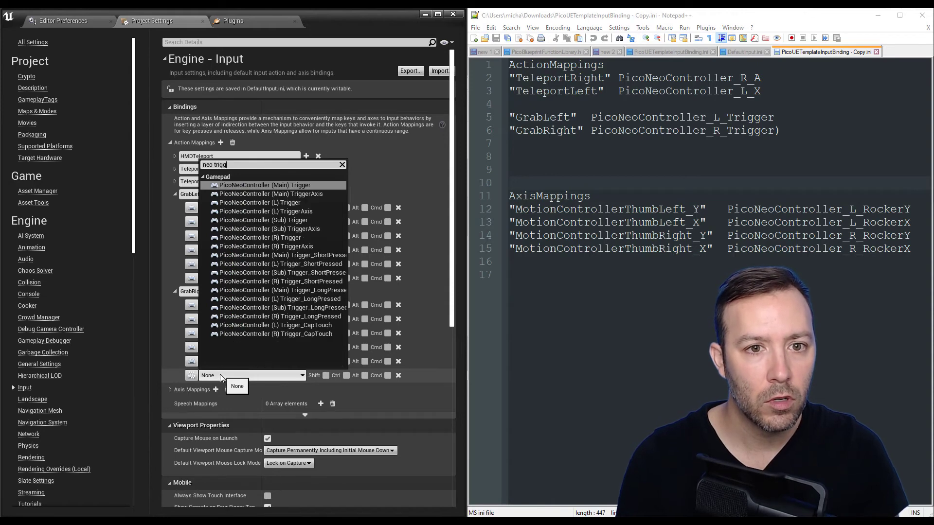
mouse_move(291, 238)
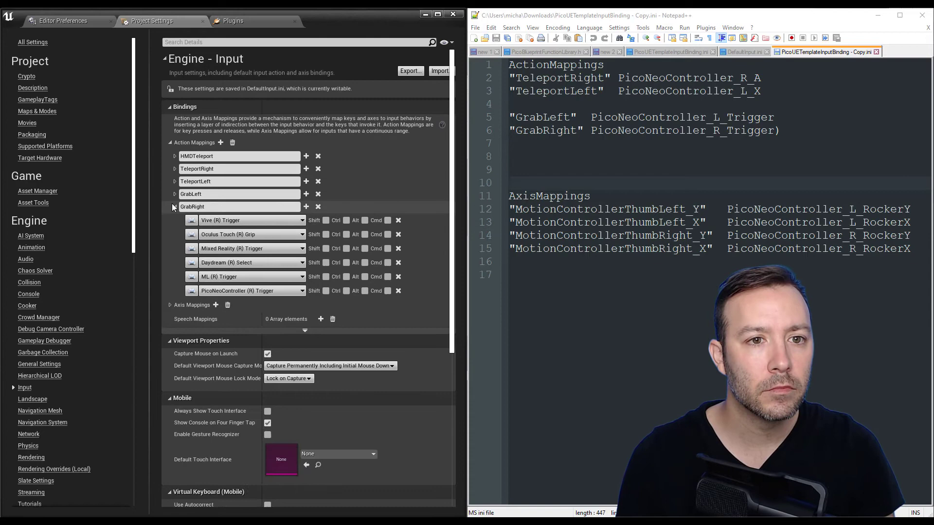
left_click(169, 142)
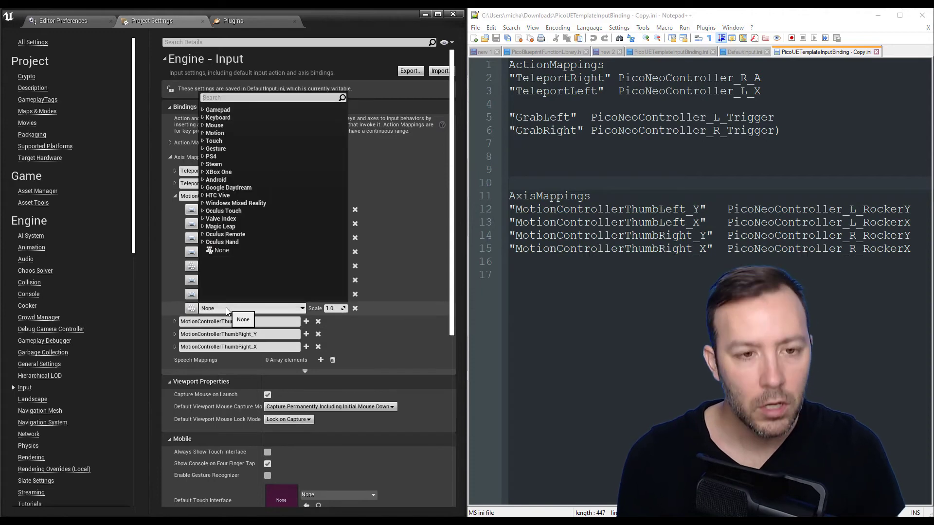
Map MotionControllerThumbLeft Y and X axes to PicoNeoController (L) RockerY and RockerX.
type("neo rockery")
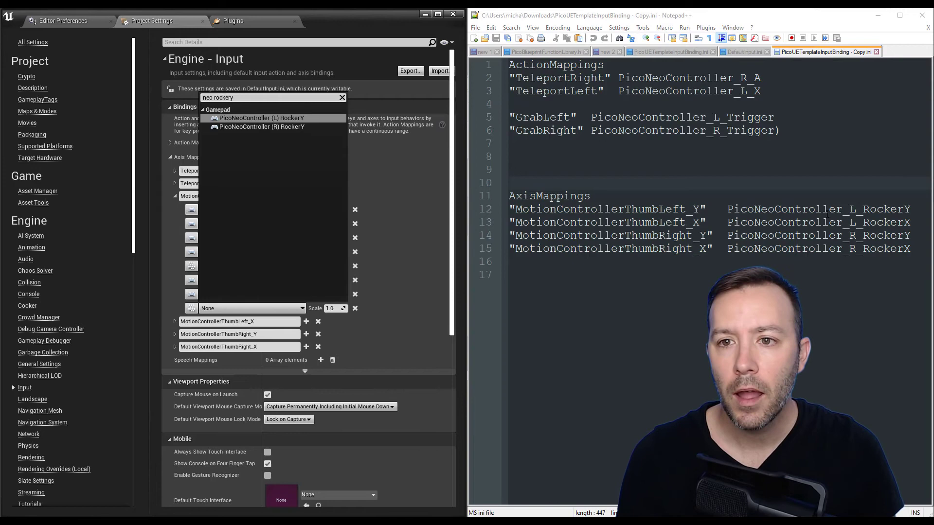
mouse_move(256, 125)
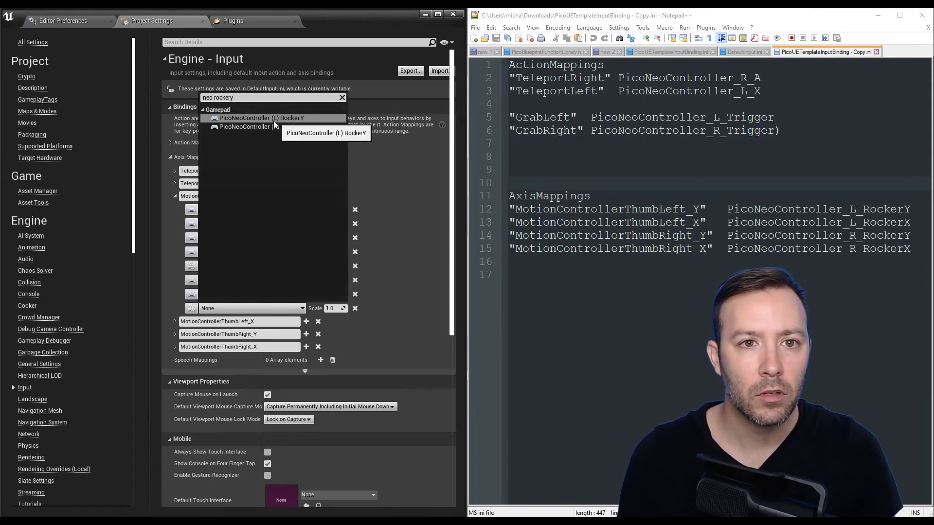
left_click(272, 117)
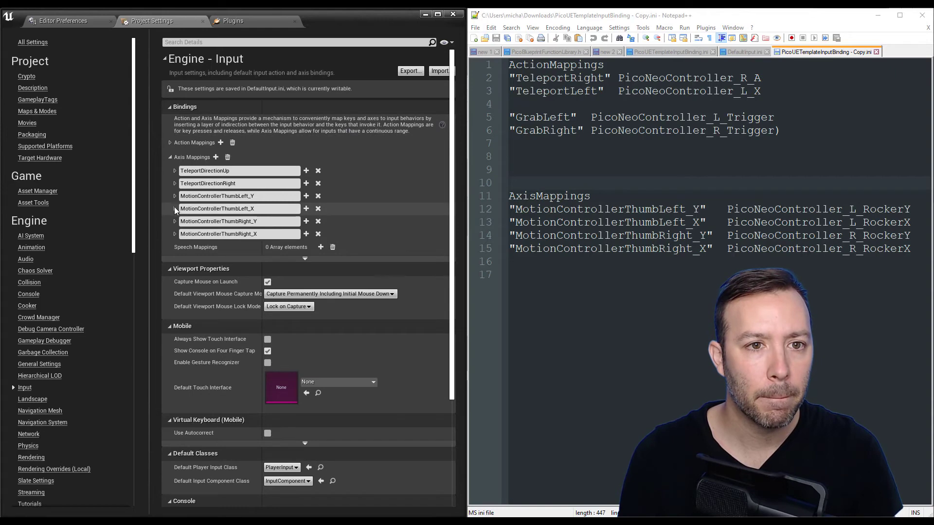
left_click(174, 208)
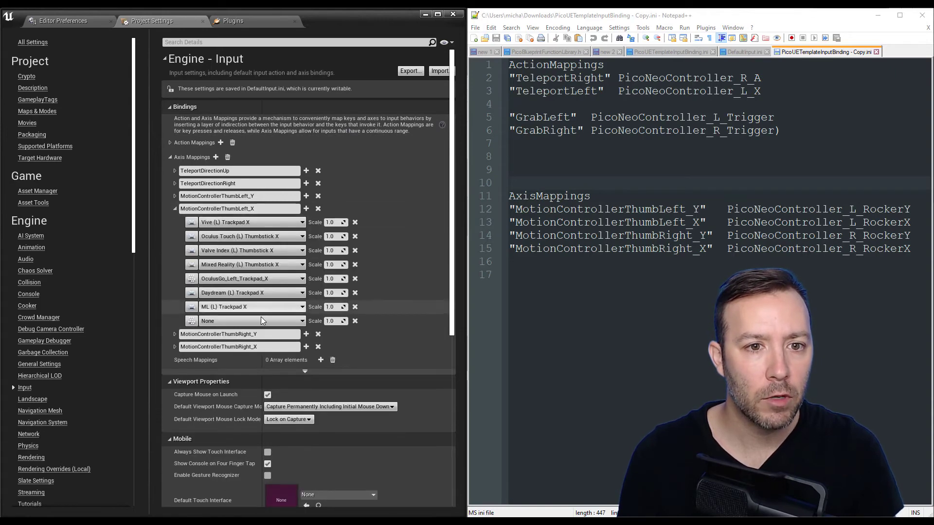
left_click(250, 321)
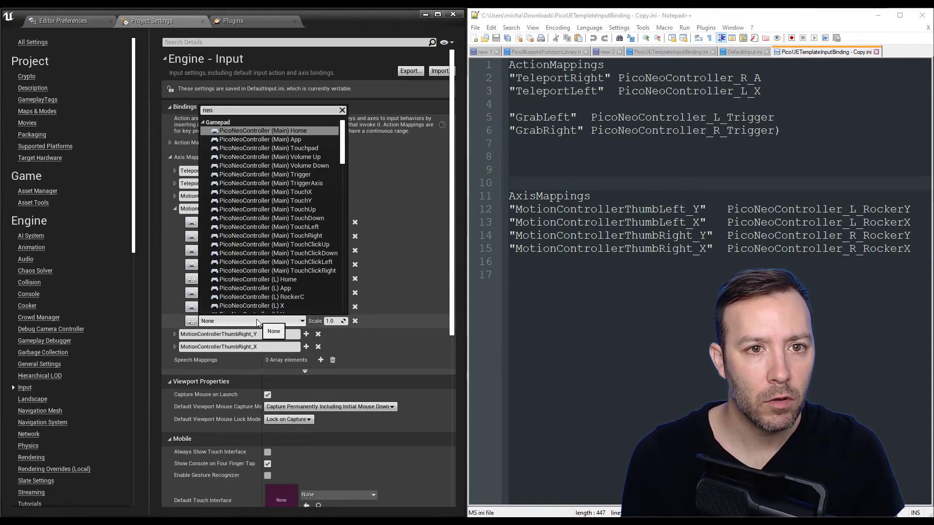
type("rockerx")
type("neo rocker y")
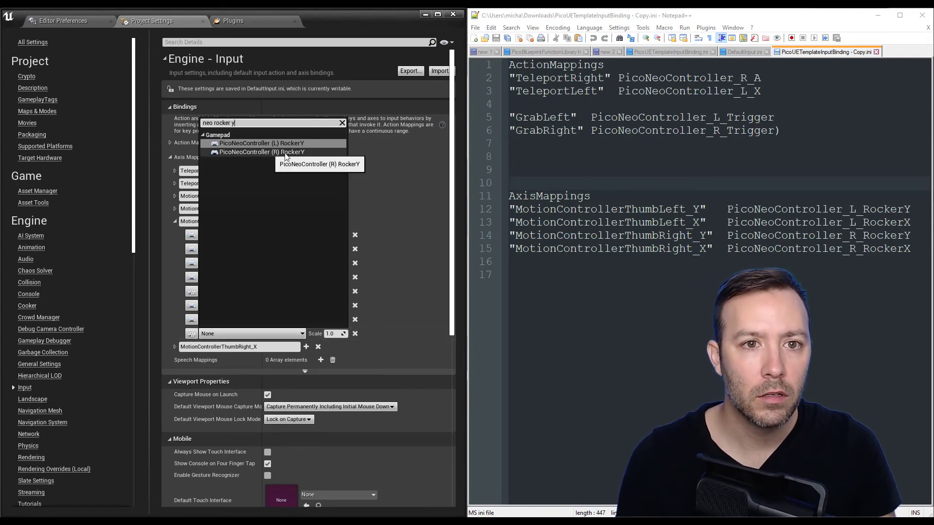
Map MotionControllerThumbRight Y and X axes to PicoNeoController (R) rocker keys, then package for Android ASTC.
left_click(258, 152)
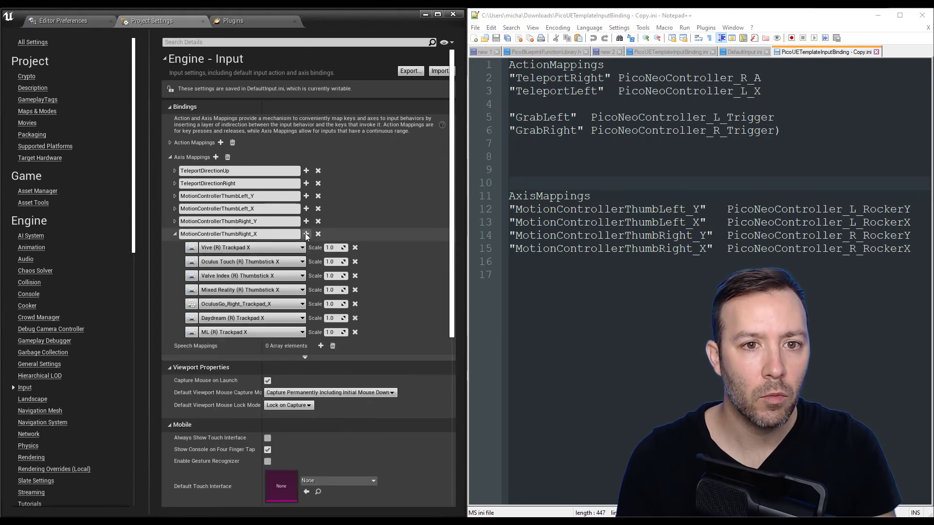
left_click(305, 234)
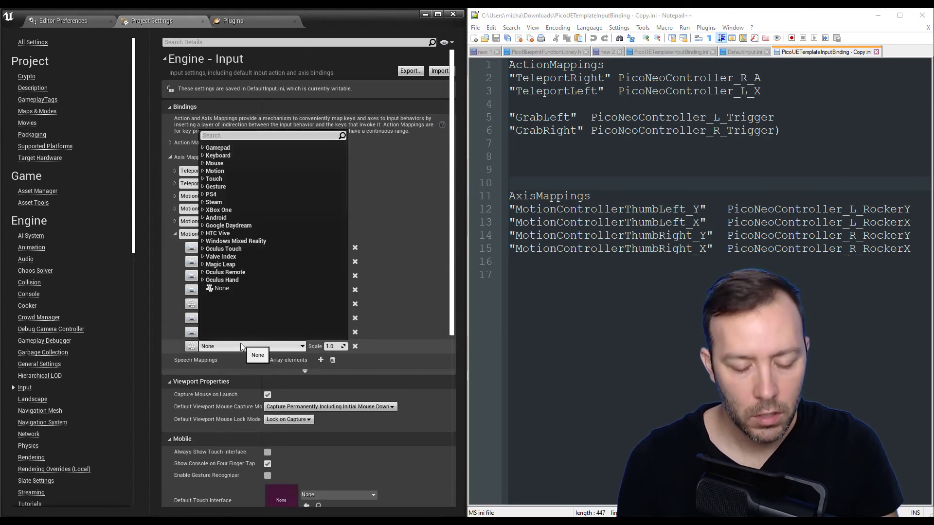
type("neo rocker")
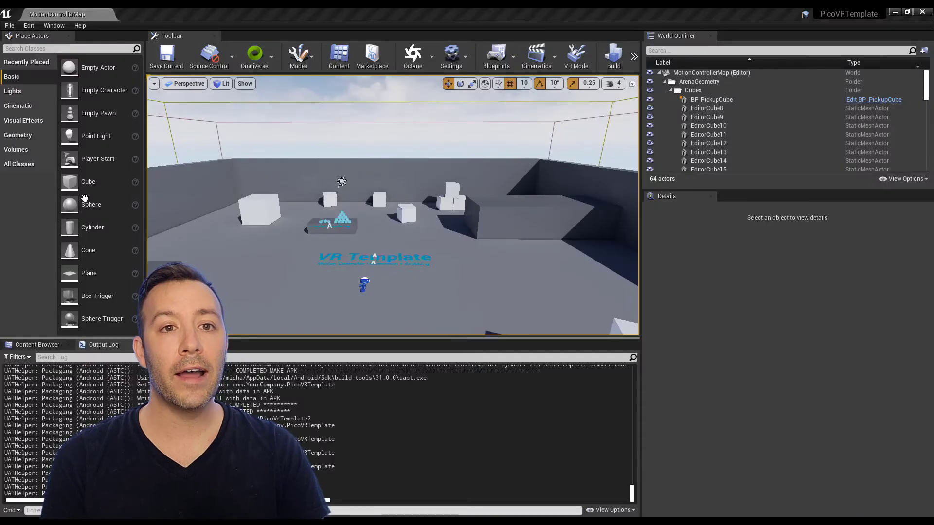
mouse_move(9, 26)
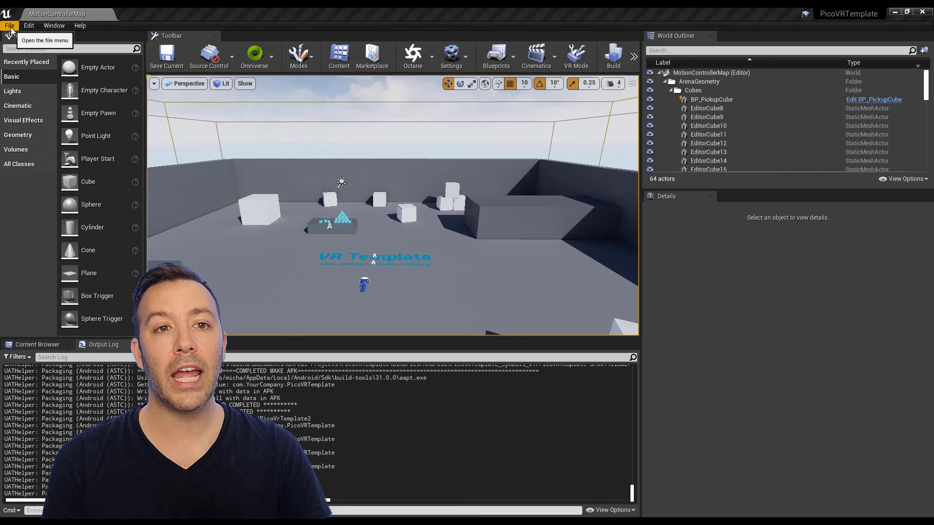
Browse to the Android_ASTC package folder holding the APK and install scripts.
left_click(9, 25)
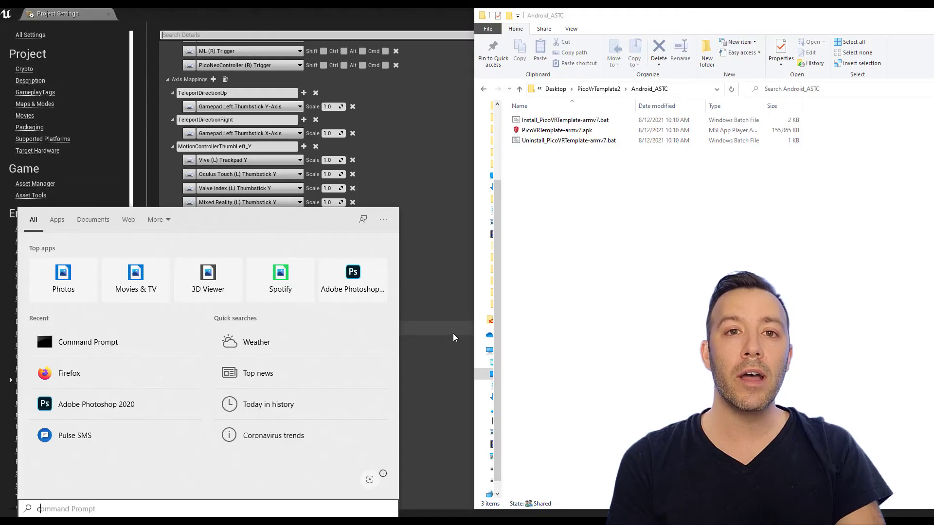
Run 'adb devices' in Command Prompt to confirm the headset is attached.
left_click(88, 342)
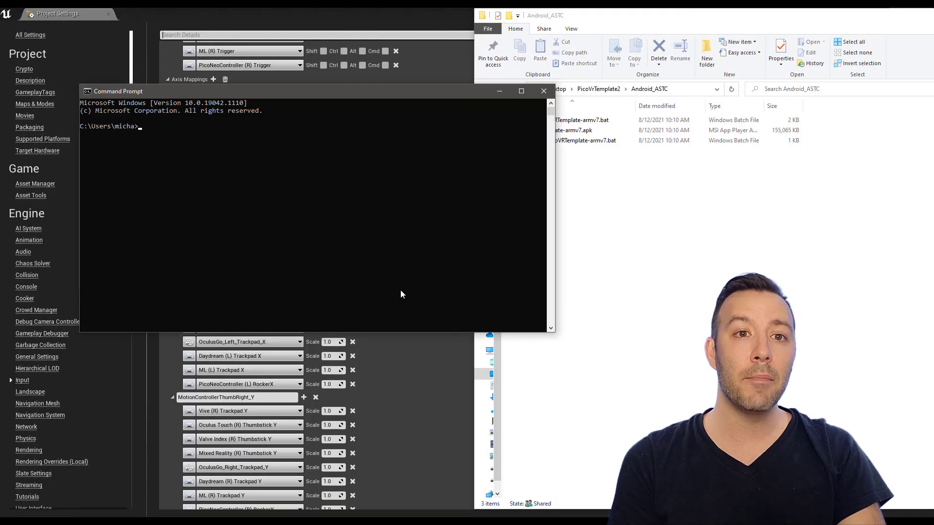
type("adb devices")
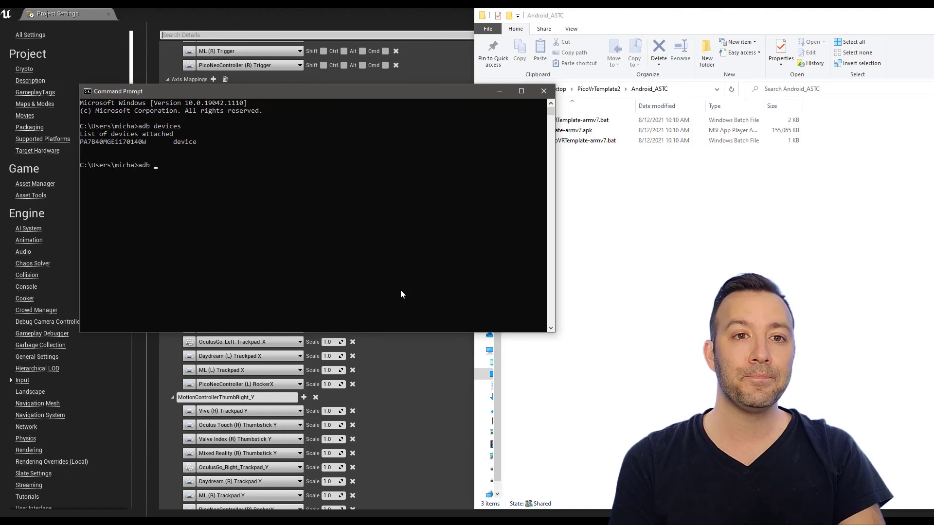
Run 'adb install -r' with PicoVRTemplate-armv7.apk's path to reinstall it on the headset.
type("install")
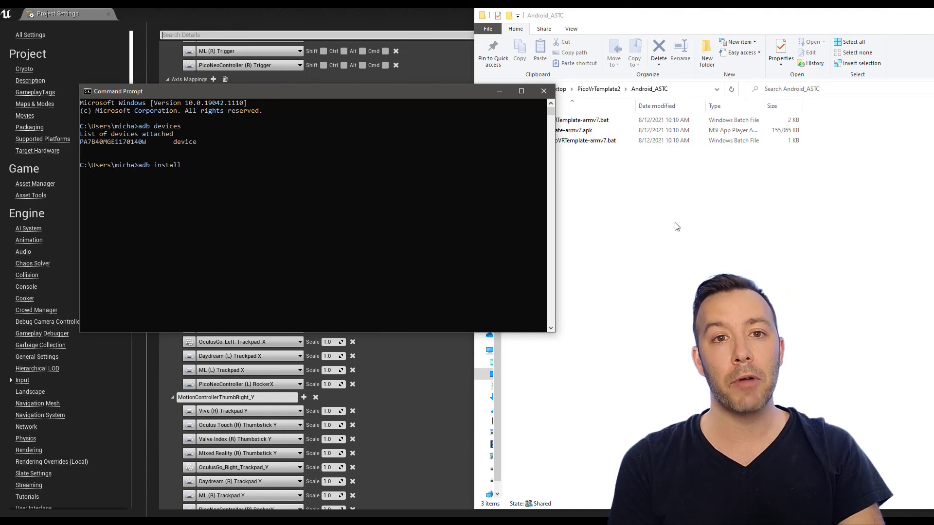
left_click(560, 130)
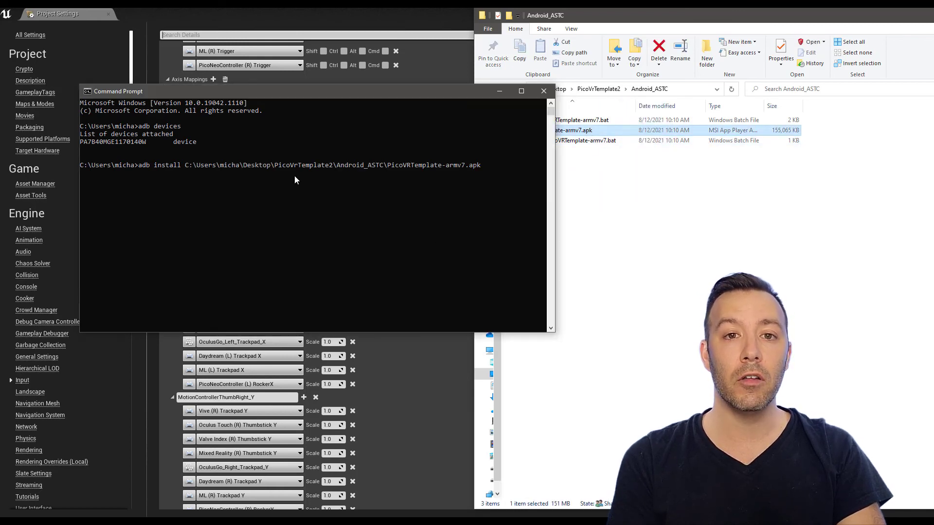
key("enter")
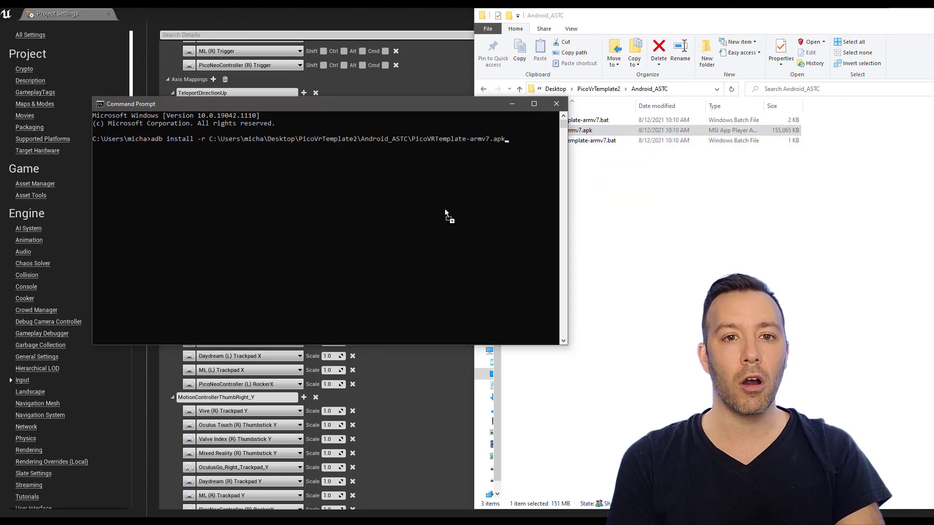
key("enter")
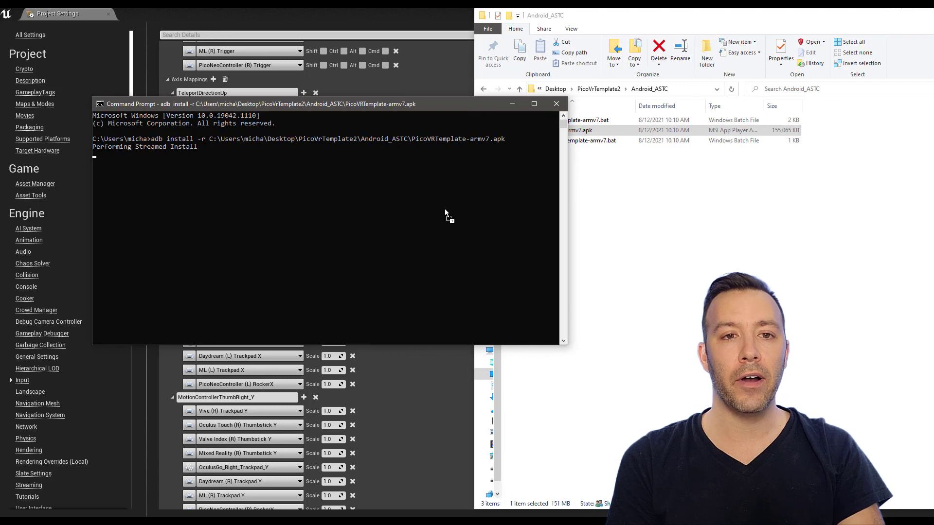